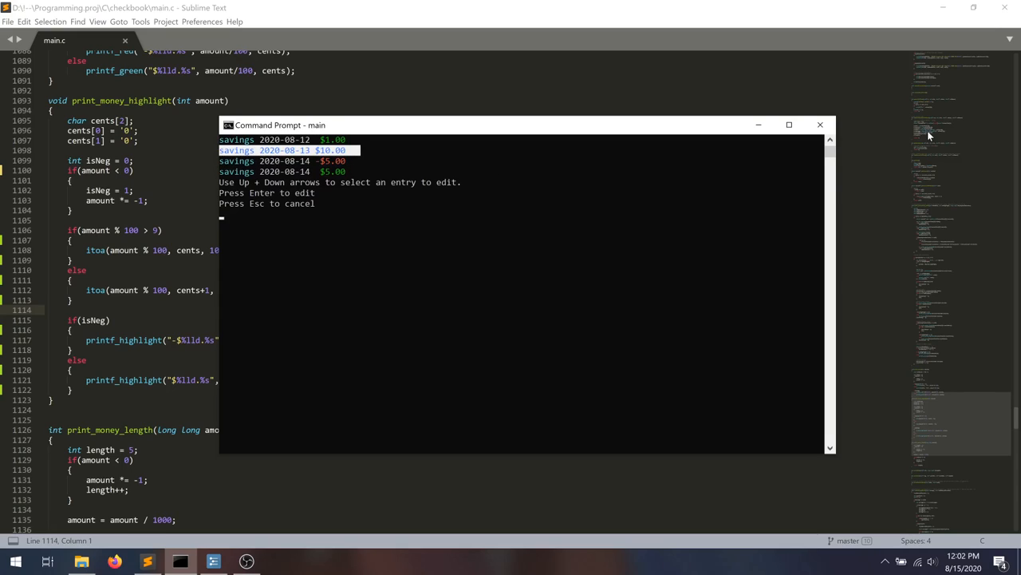
Cycle through the three savings entries, including the -$5 entry, then cancel entry editing.
{"action": "key", "text": "up"}
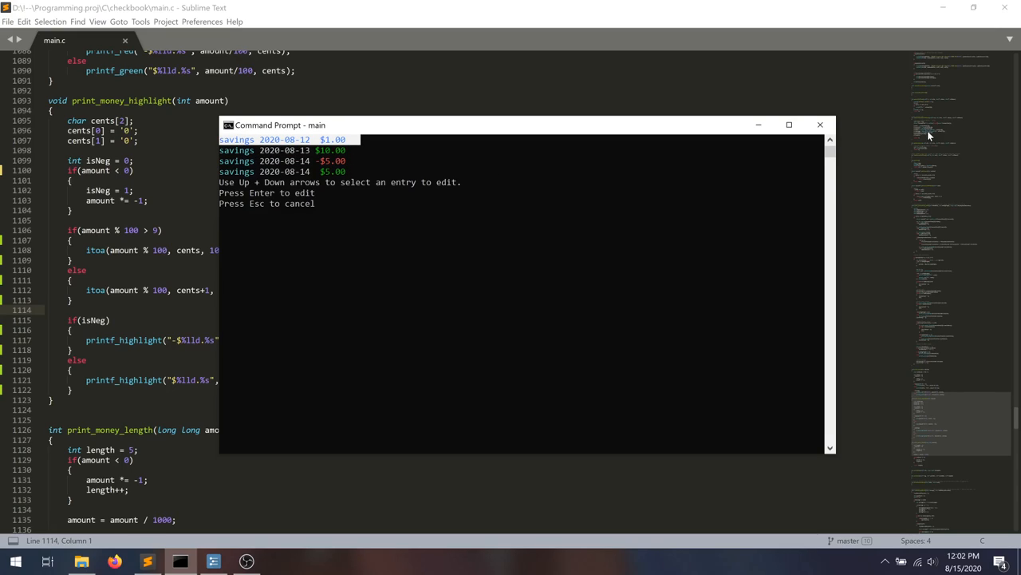
{"action": "key", "text": "Down"}
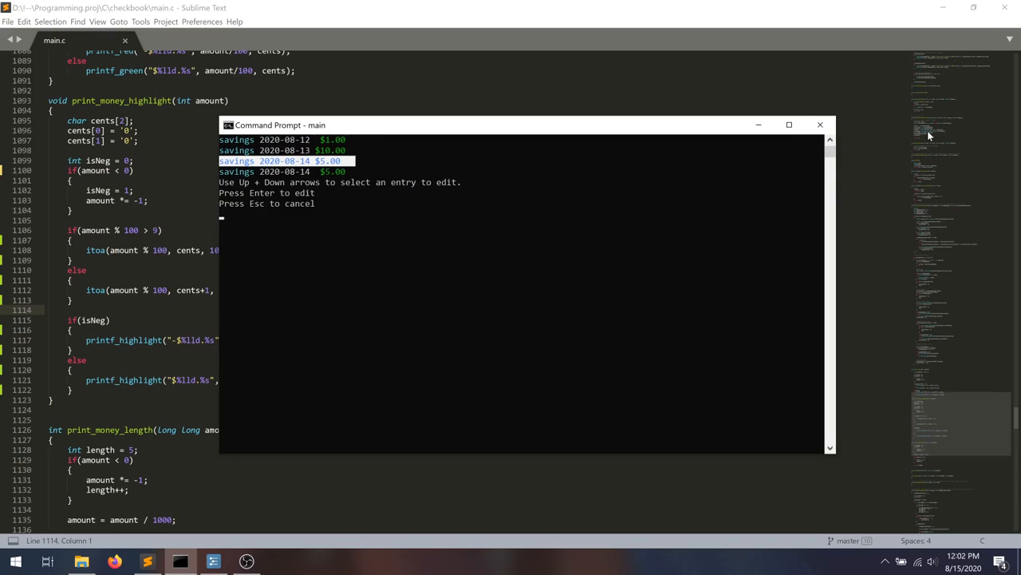
{"action": "key", "text": "Down"}
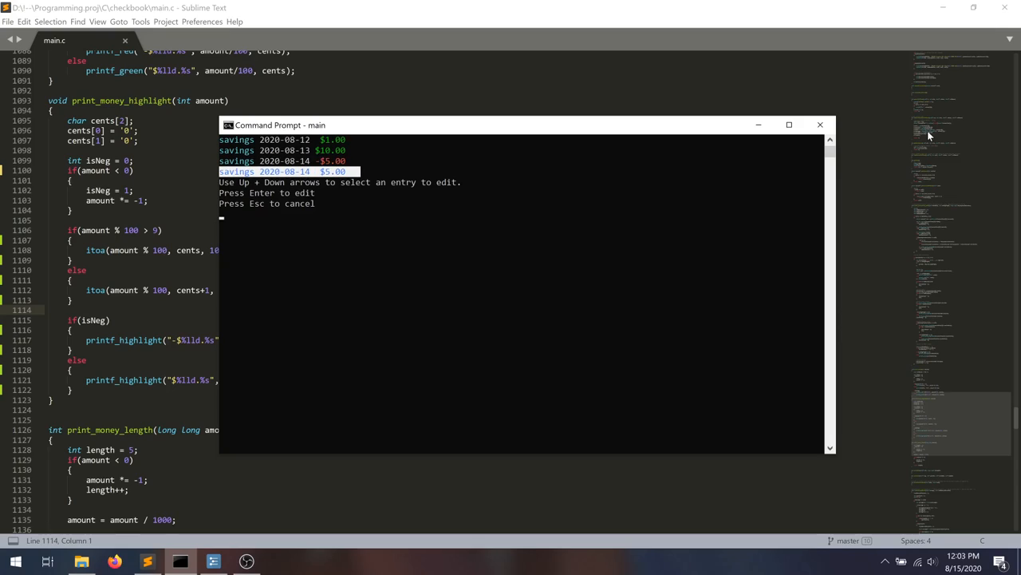
{"action": "key", "text": "up"}
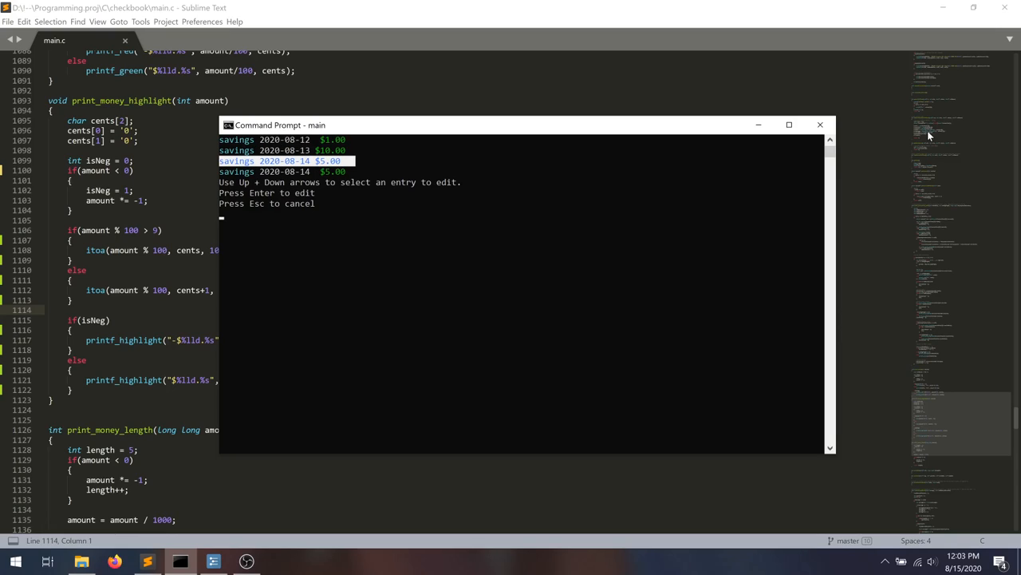
{"action": "key", "text": "Up"}
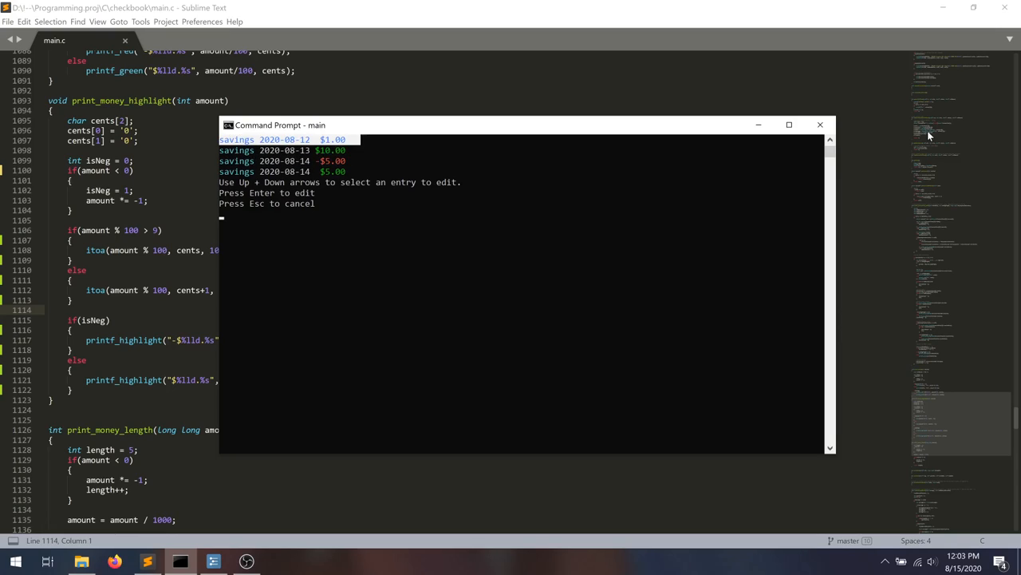
{"action": "key", "text": "Down"}
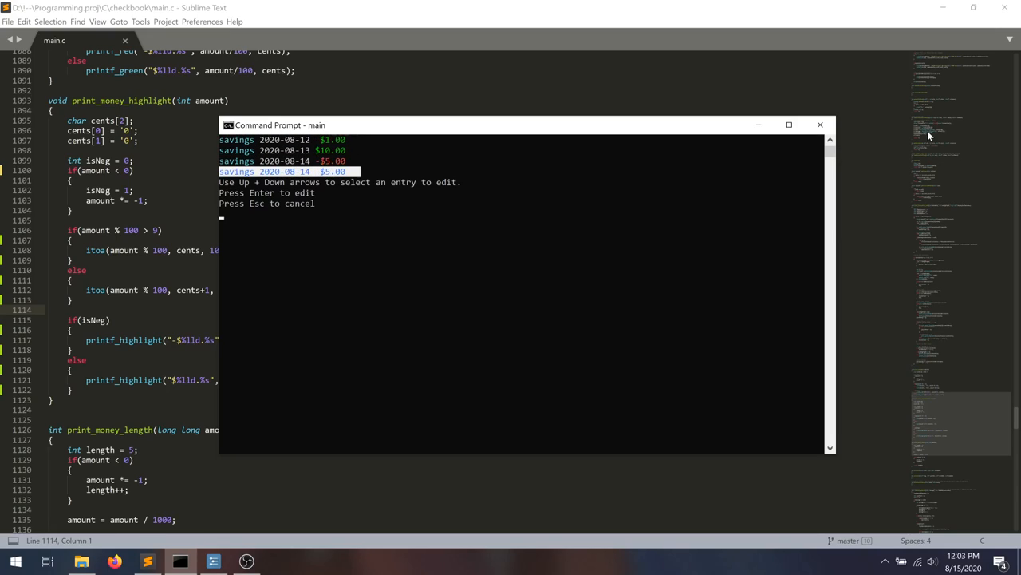
{"action": "key", "text": "Escape"}
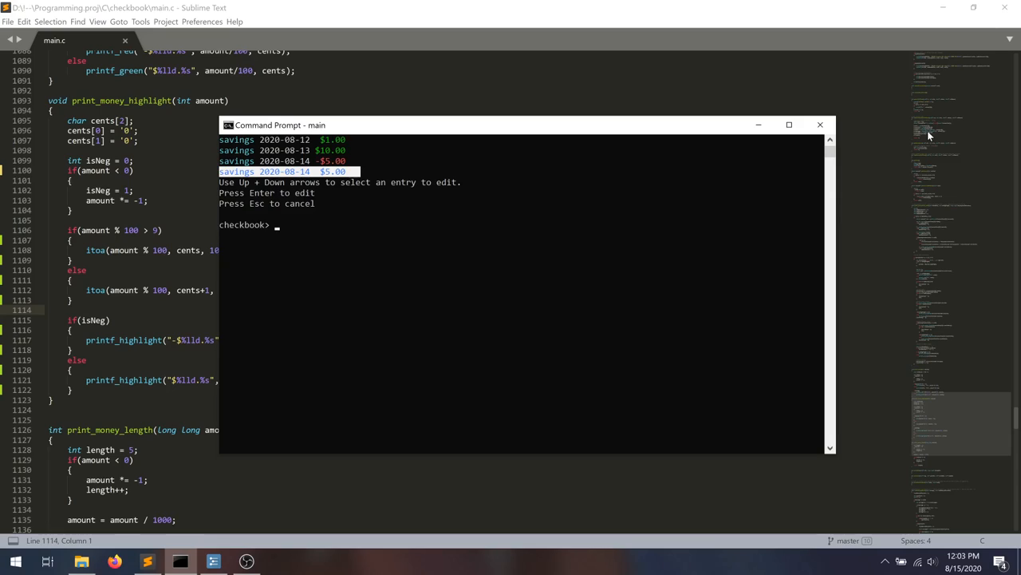
{"action": "type", "text": "q"}
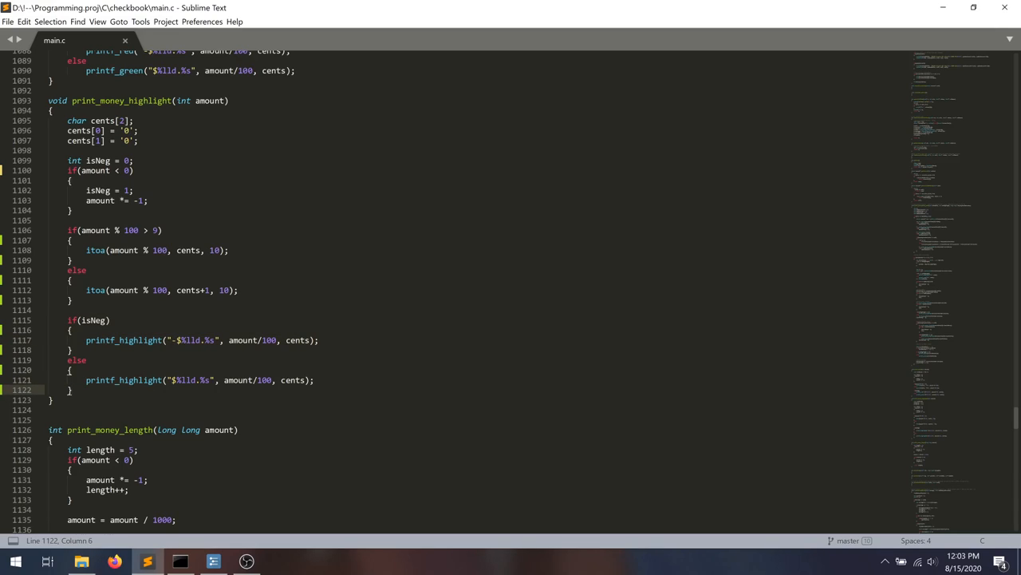
Create a new untitled file alongside main.c.
{"action": "key", "text": "ctrl+n"}
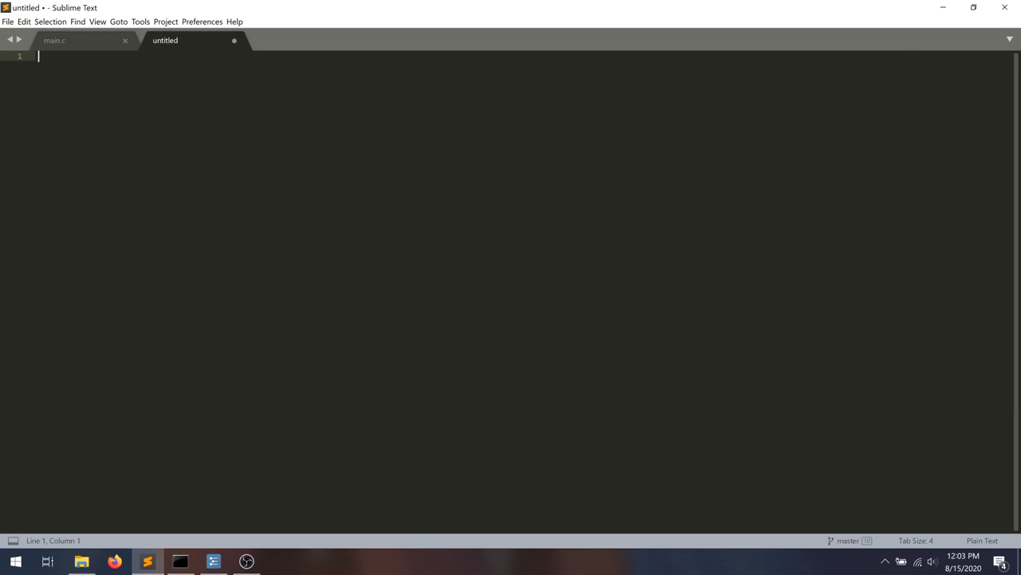
Write a stdio.h include, print_money_highlight prototype and int main(), and save as stupid.c.
{"action": "type", "text": "#include"}
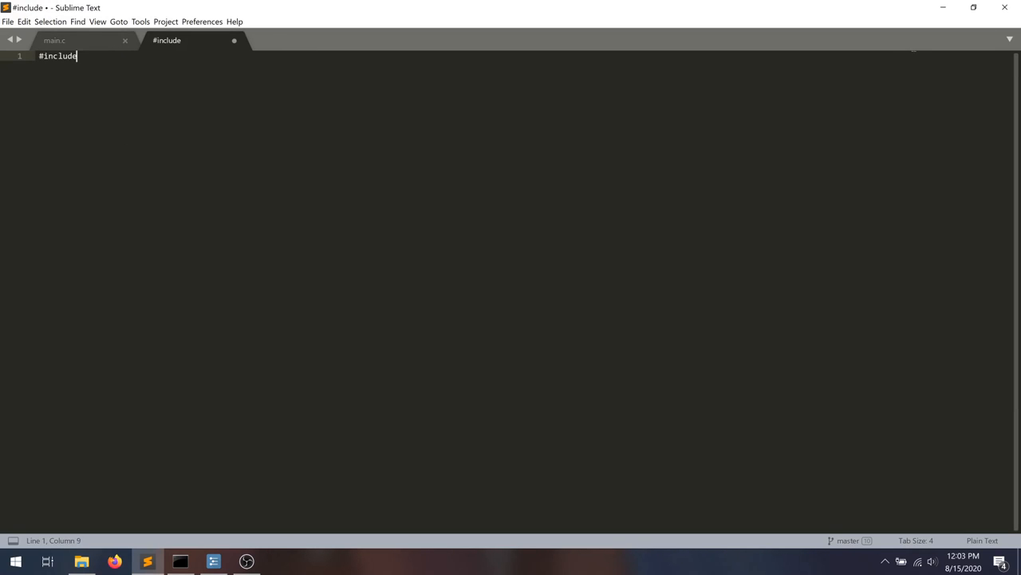
{"action": "type", "text": "<std"}
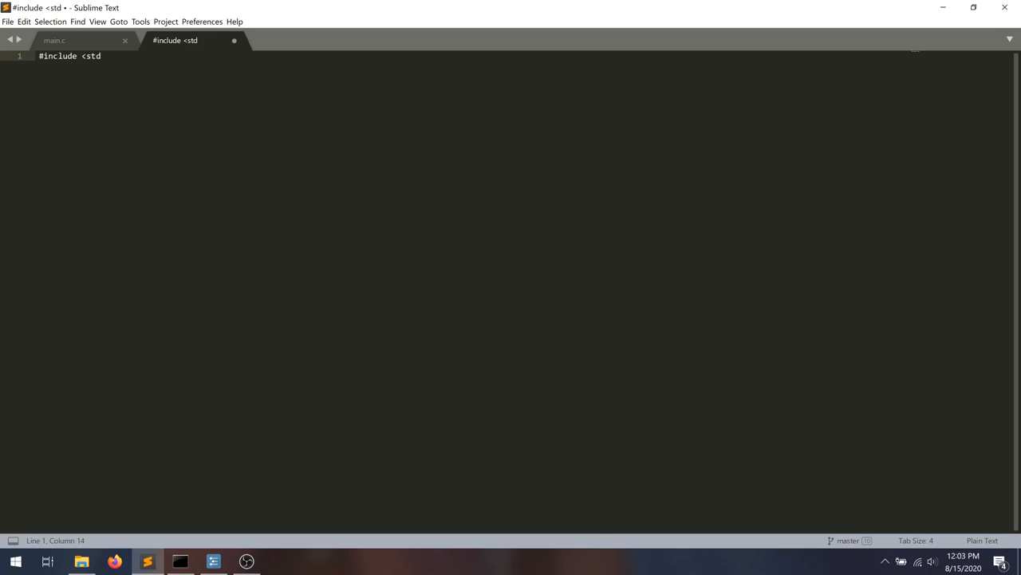
{"action": "type", "text": "io.h>"}
{"action": "type", "text": "void"}
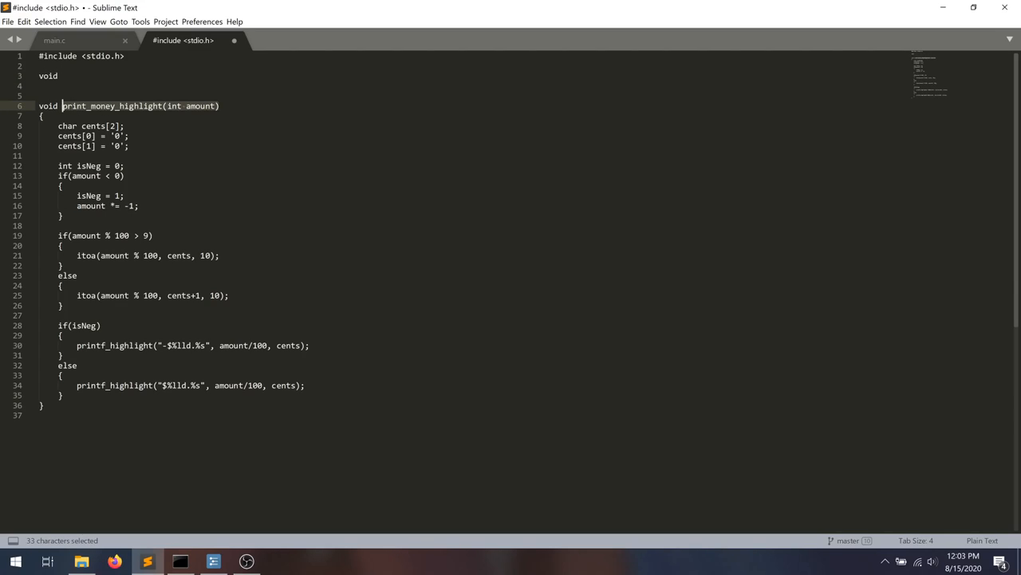
{"action": "key", "text": "ctrl+v"}
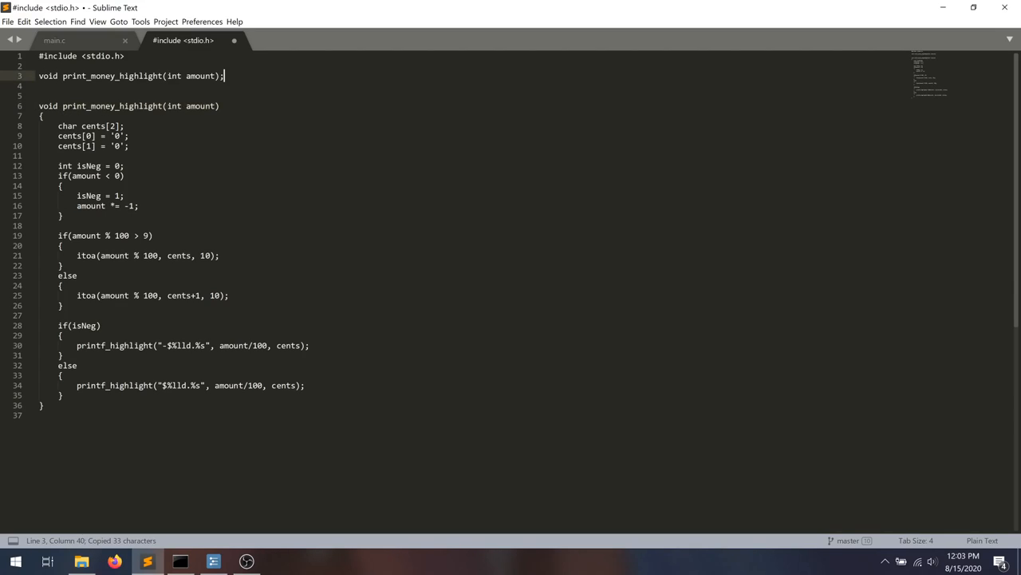
{"action": "type", "text": "int"}
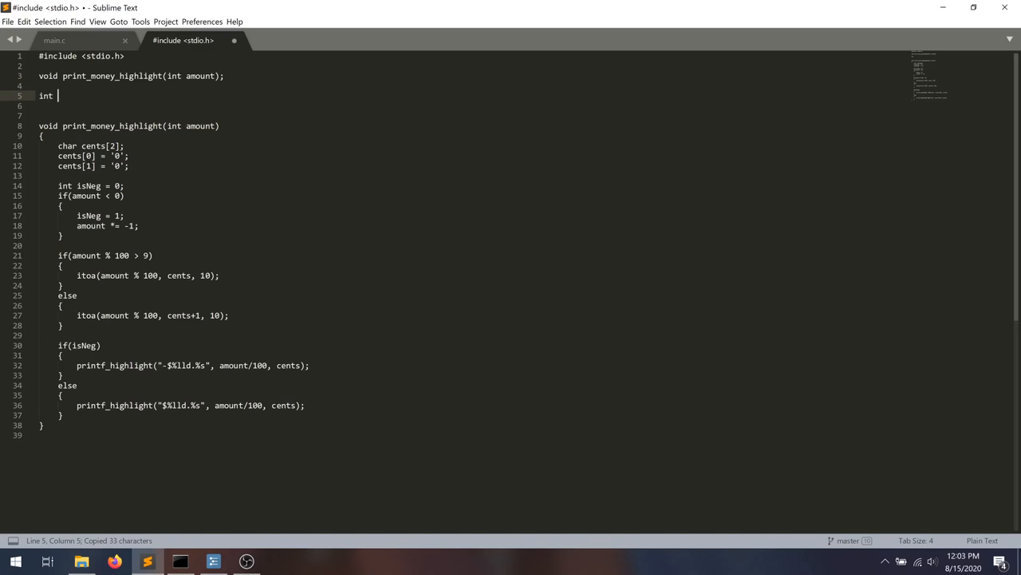
{"action": "type", "text": "main()"}
{"action": "left_click", "coordinate": [257, 105]}
{"action": "type", "text": "{"}
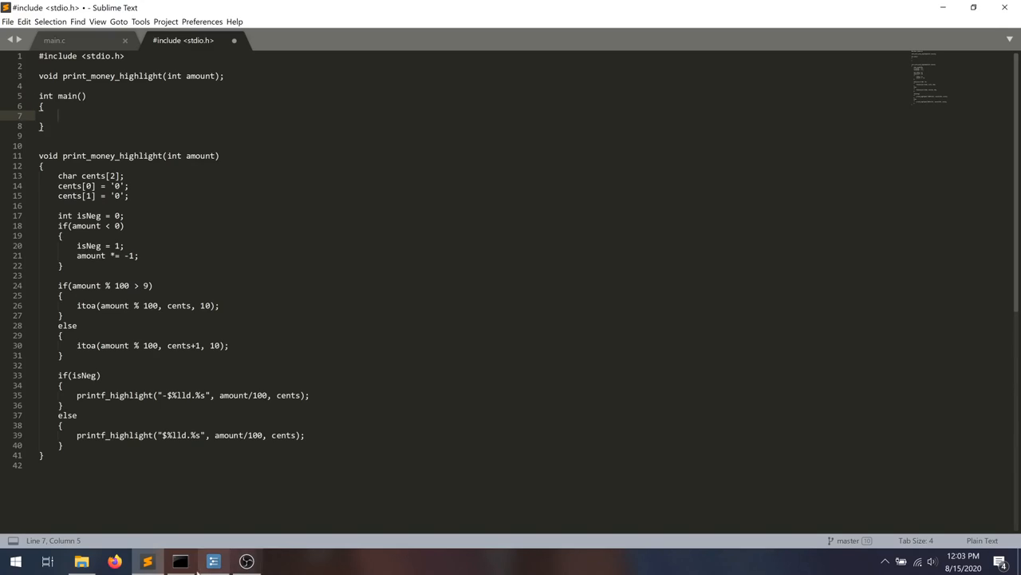
{"action": "left_click", "coordinate": [180, 561]}
{"action": "type", "text": "stupid"}
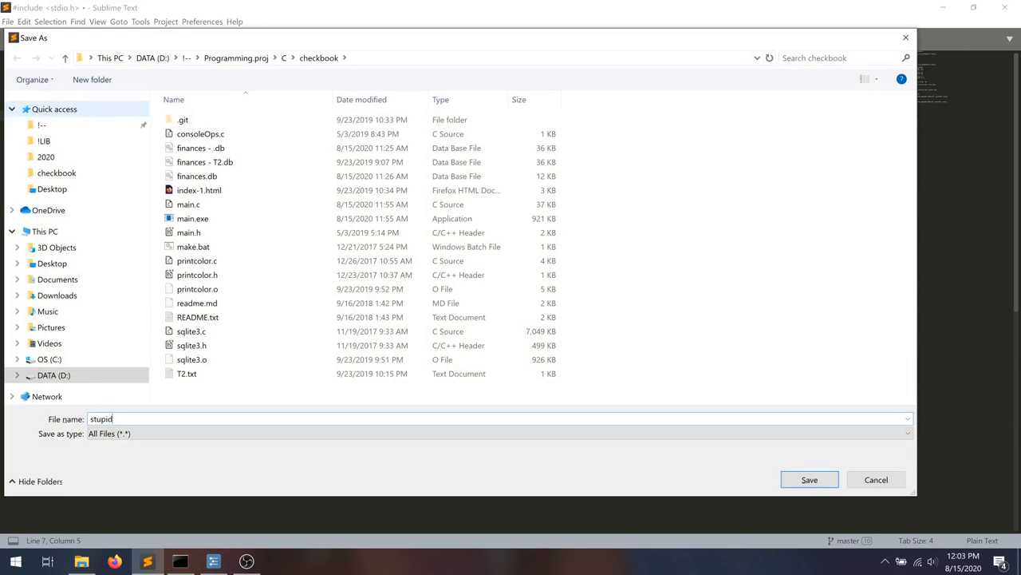
{"action": "left_click", "coordinate": [810, 479]}
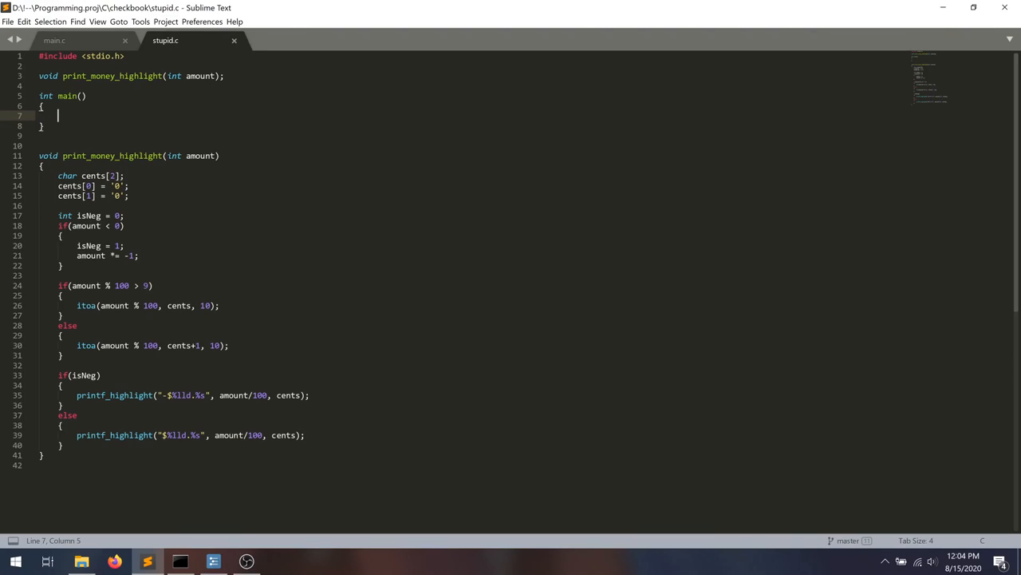
Declare int moneys = -500 in main and pass it to print_money_highlight.
{"action": "type", "text": "int moneys ="}
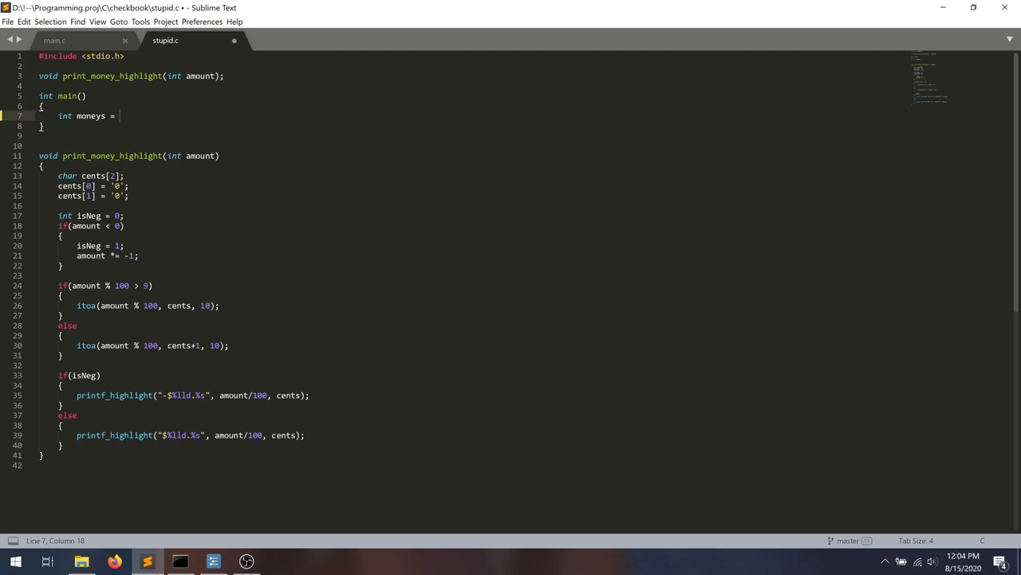
{"action": "type", "text": "-500;"}
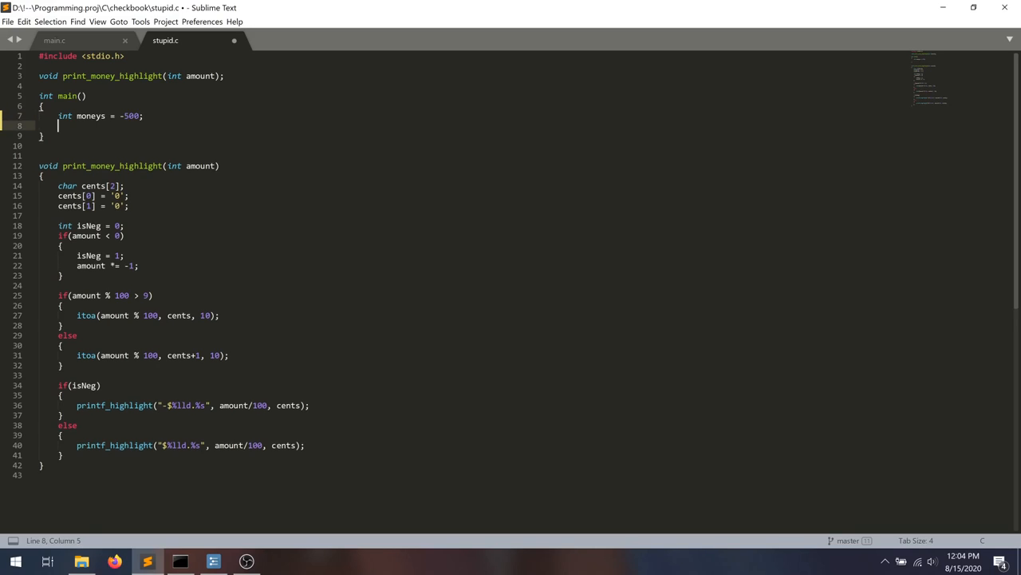
{"action": "type", "text": "print_money_highlight("}
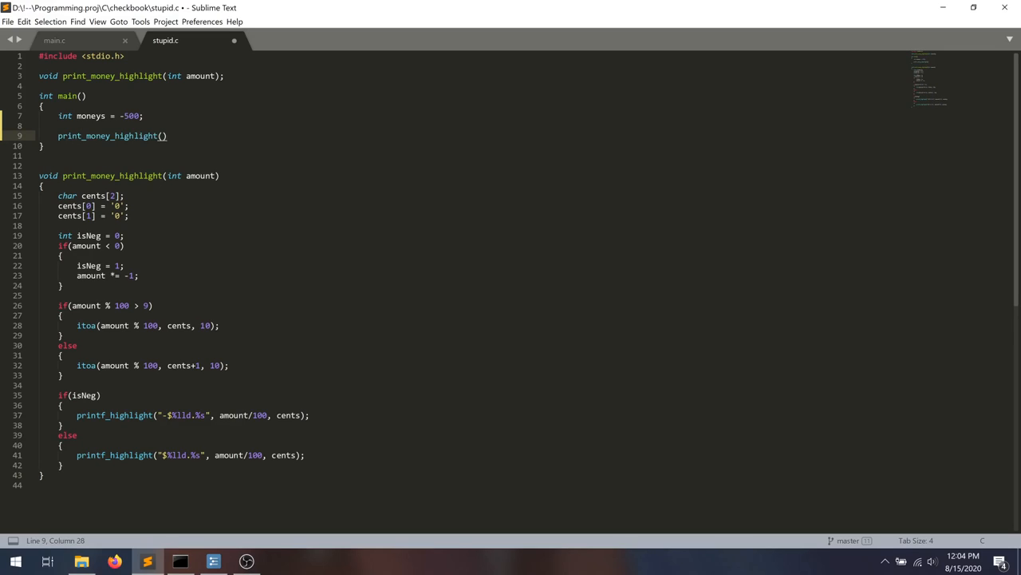
{"action": "type", "text": "moneys);"}
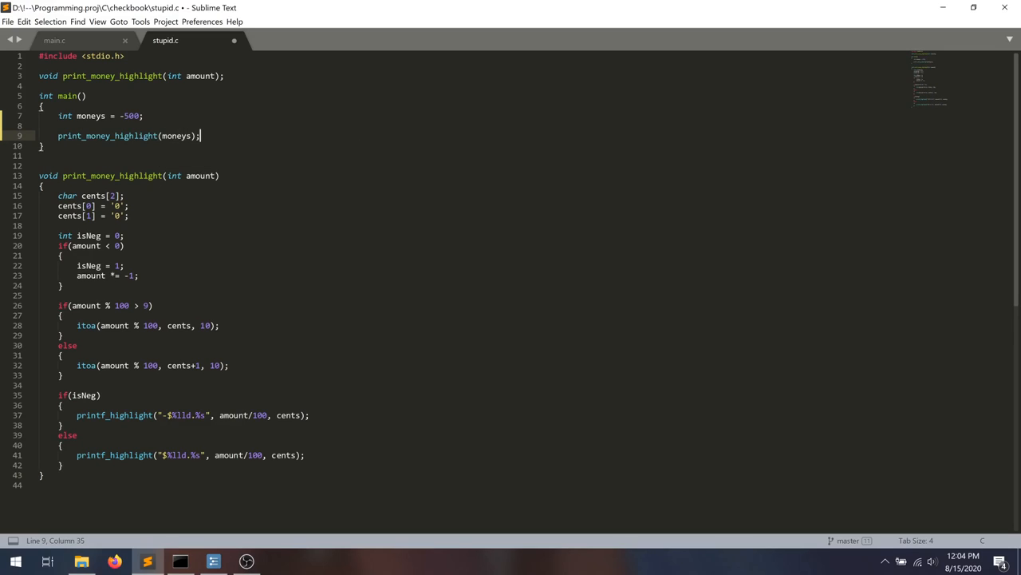
{"action": "left_click", "coordinate": [179, 561]}
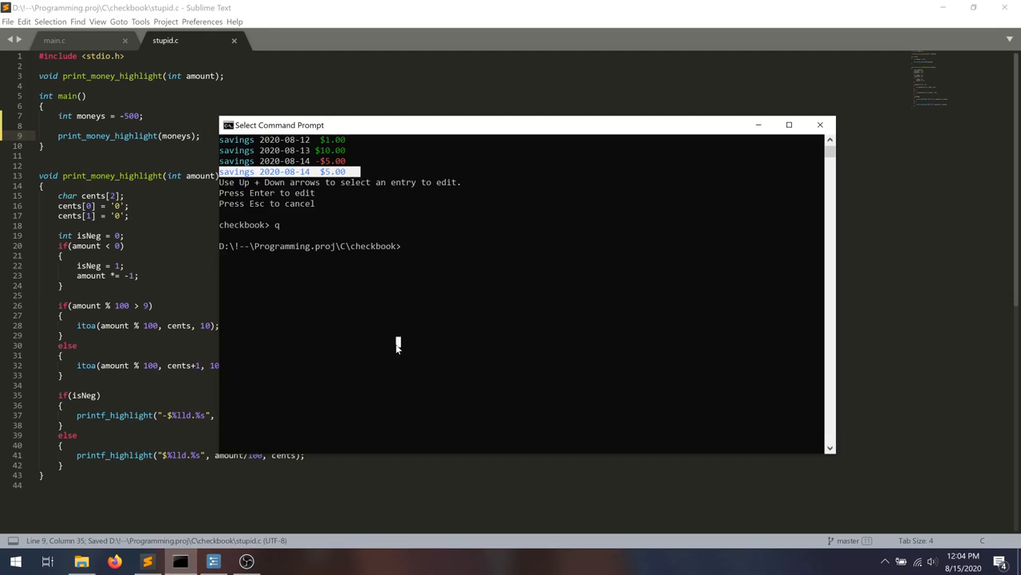
Compile stupid.c with gcc, run a.exe showing $5.00, then recompile.
{"action": "type", "text": "gcc"}
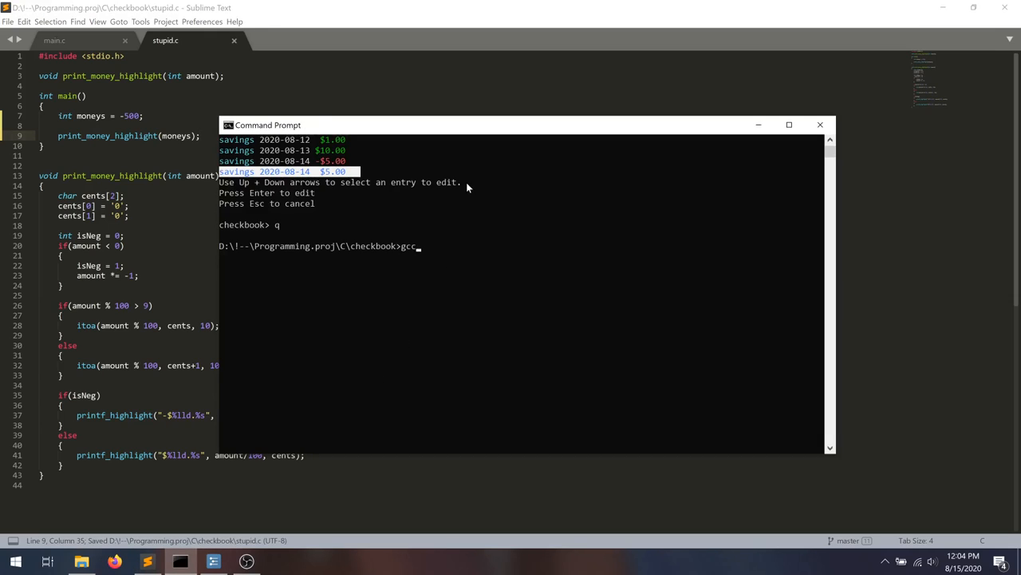
{"action": "key", "text": "Return"}
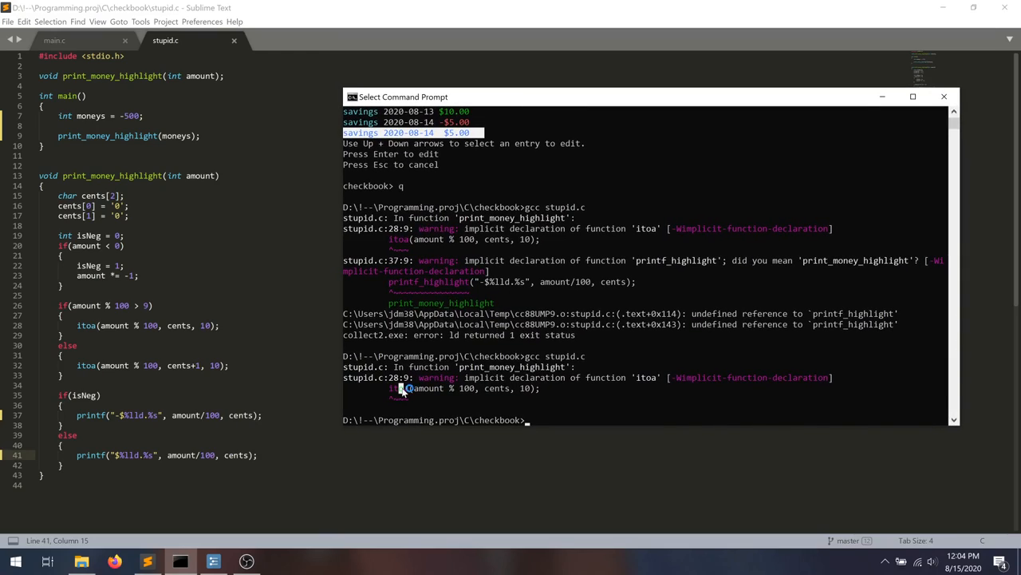
{"action": "mouse_move", "coordinate": [603, 412]}
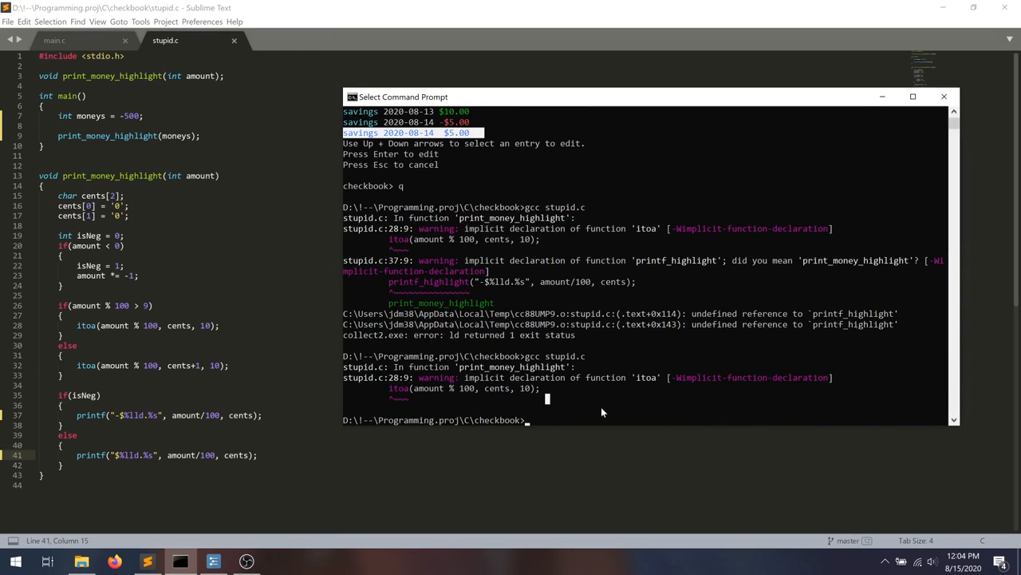
{"action": "type", "text": "a.exe"}
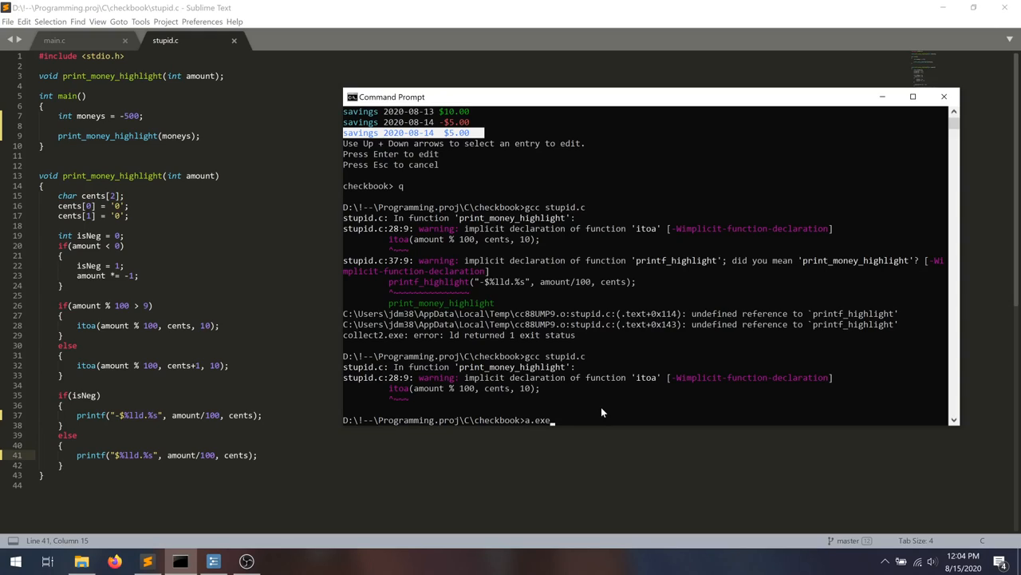
{"action": "key", "text": "Return"}
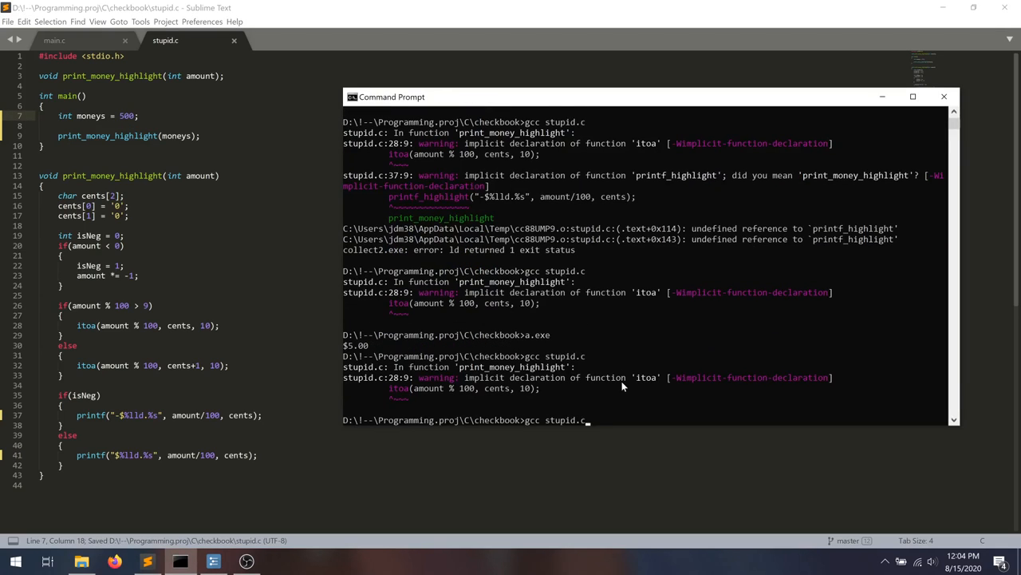
{"action": "key", "text": "Return"}
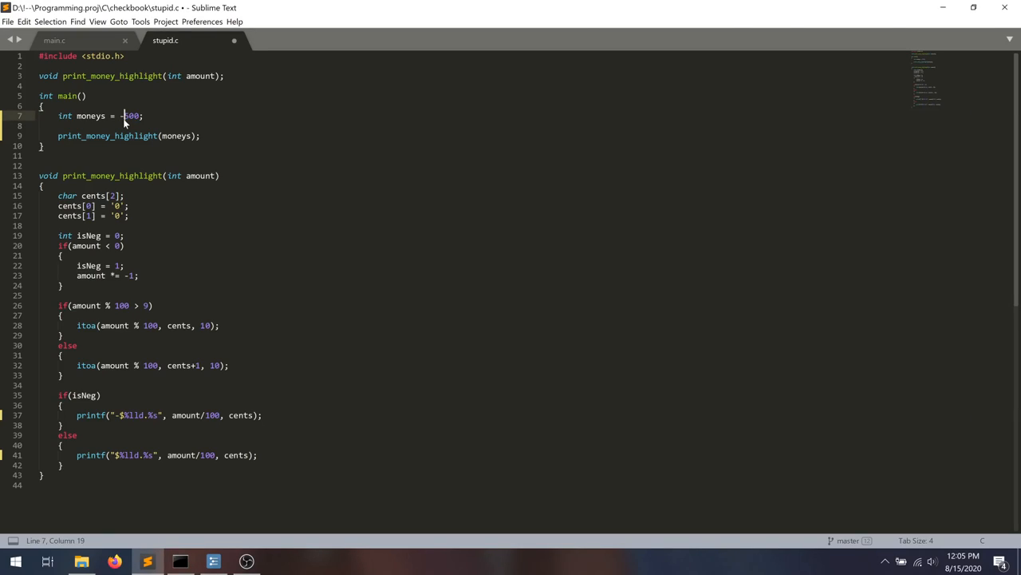
Save stupid.c with moneys at -500 and go to the isNeg printing block.
{"action": "key", "text": "ctrl+s"}
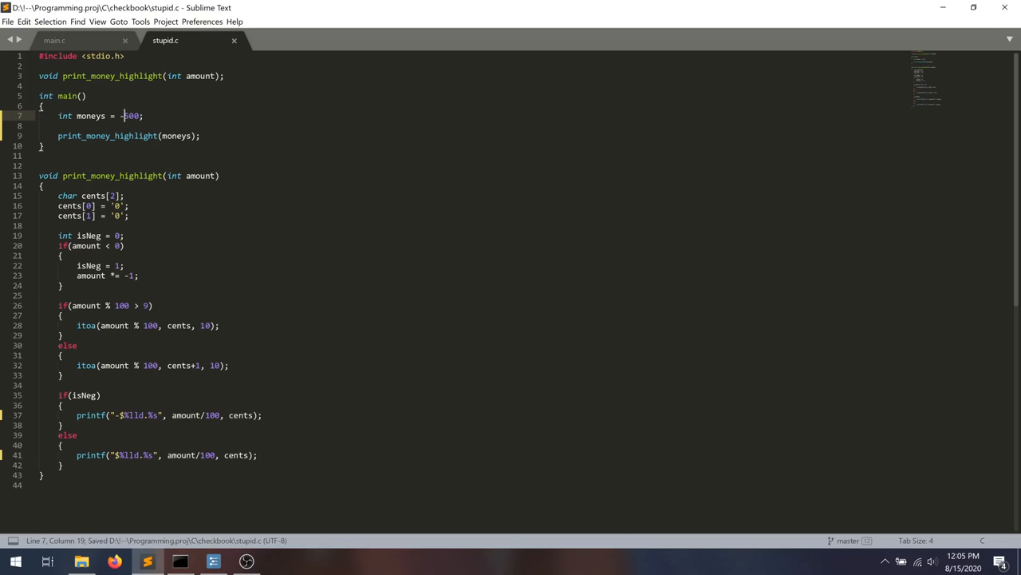
{"action": "left_click", "coordinate": [114, 415]}
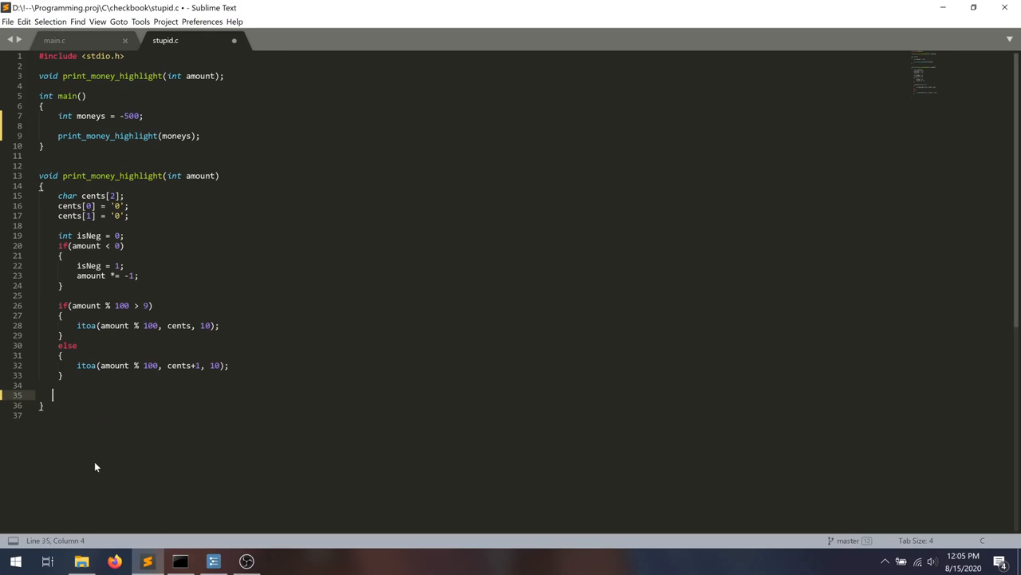
Add a printf("isNeg=%i", isNeg) call to print isNeg's value.
{"action": "type", "text": "printf()"}
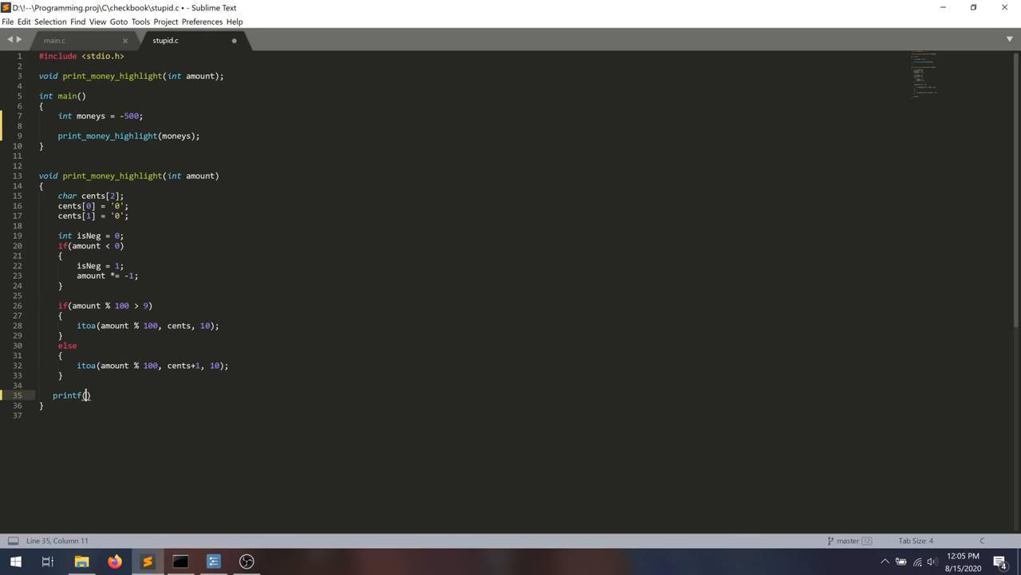
{"action": "type", "text": "\""}
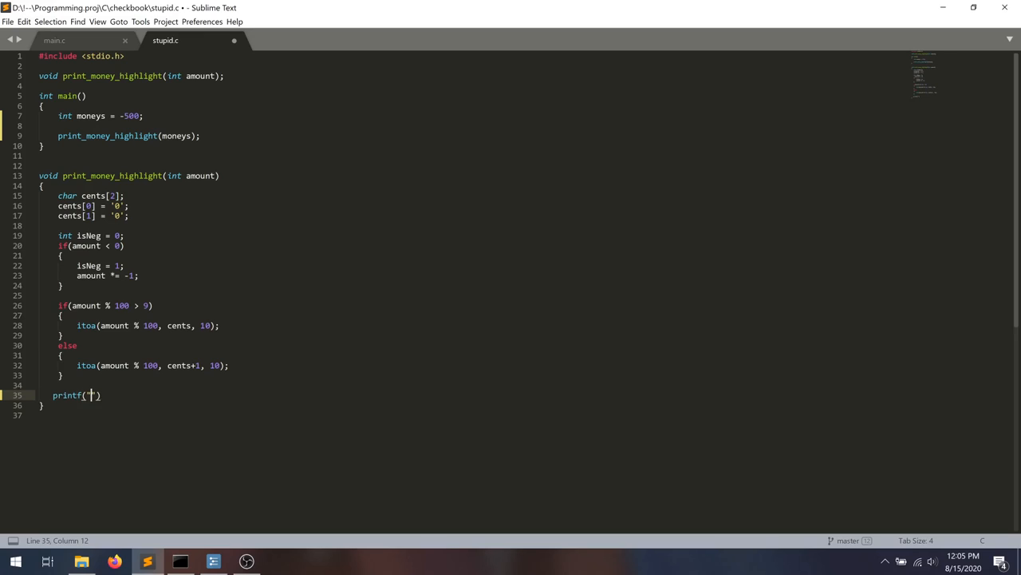
{"action": "type", "text": "isNeg="}
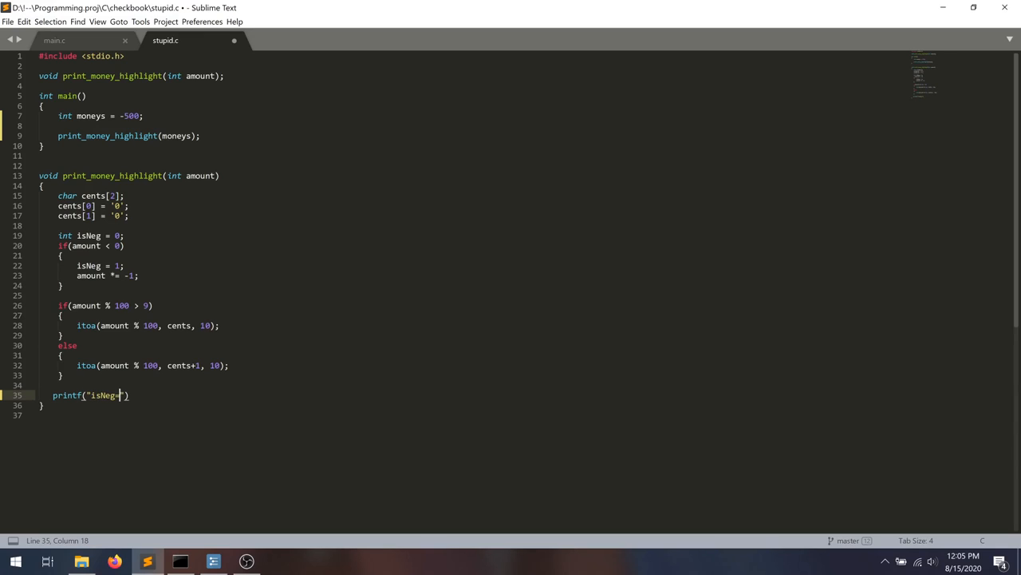
{"action": "type", "text": "%i"}
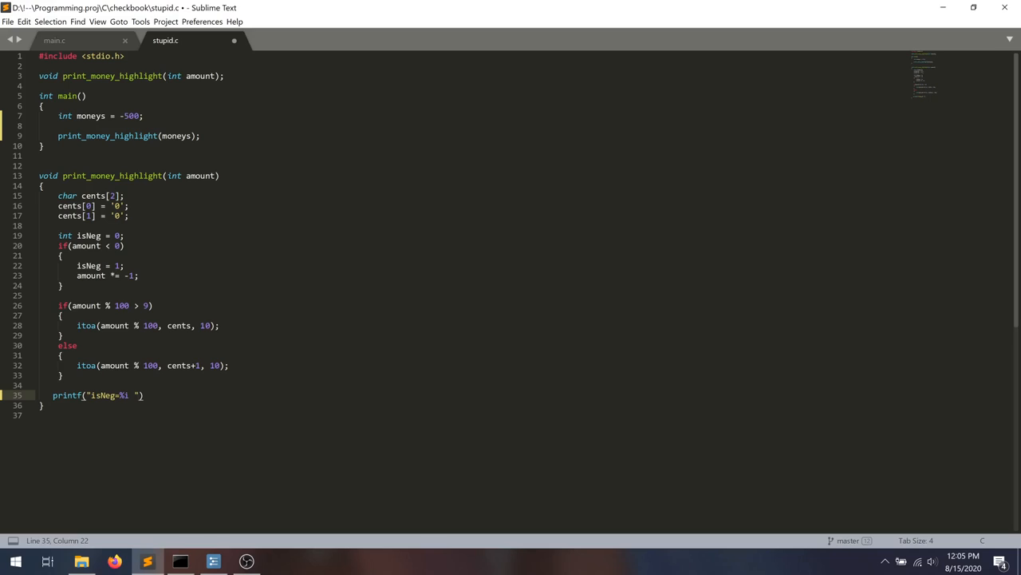
{"action": "type", "text": ", isNeg)"}
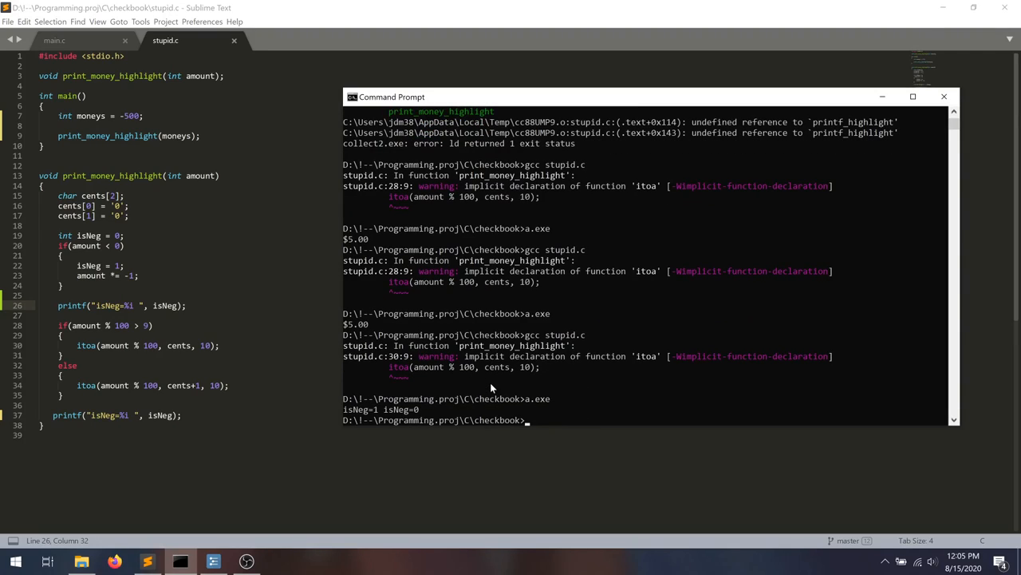
{"action": "mouse_move", "coordinate": [345, 413]}
{"action": "type", "text": "*/"}
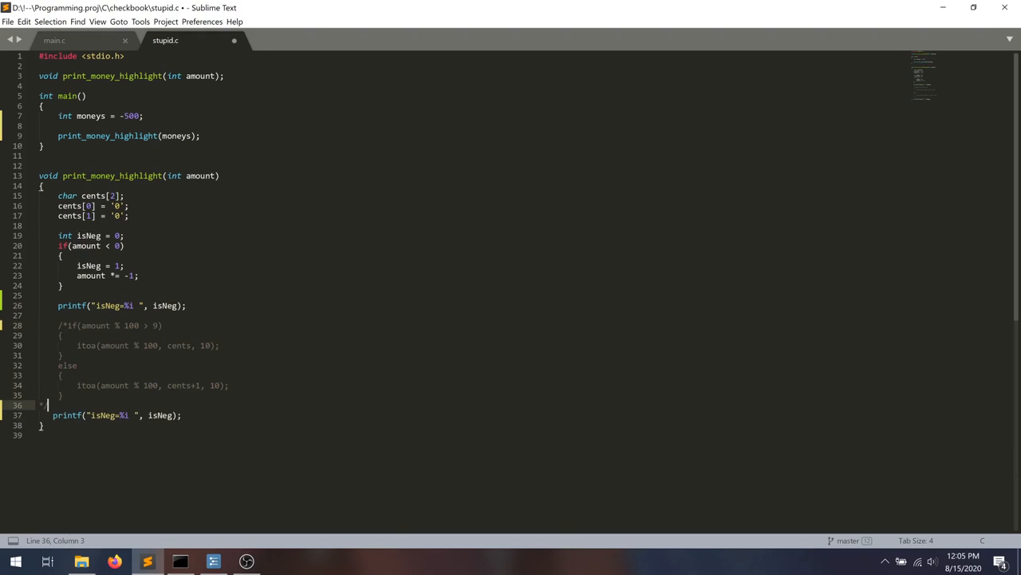
Remove the /* */ markers around the itoa if/else block and select lines 28–35.
{"action": "left_click", "coordinate": [179, 561]}
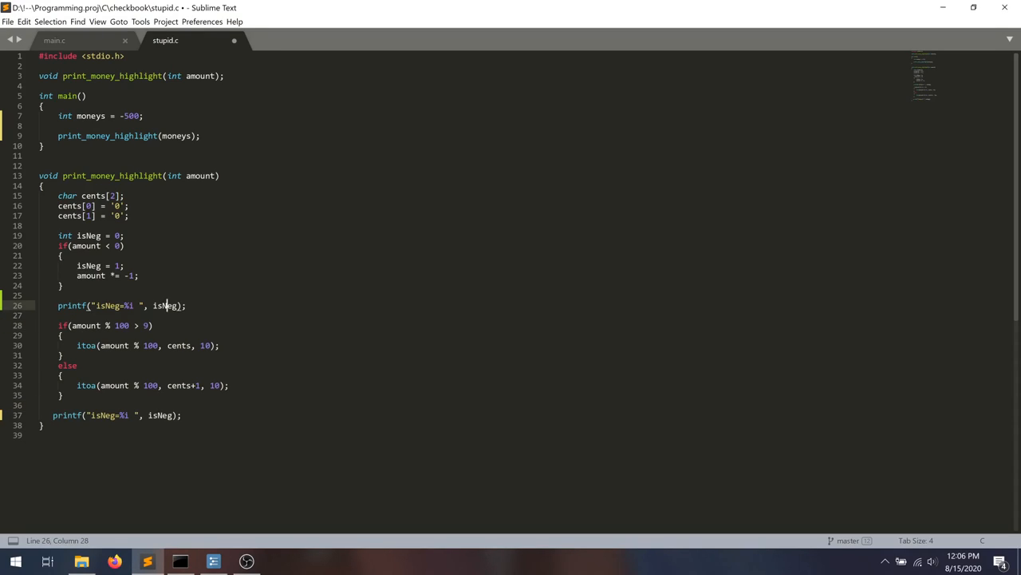
{"action": "left_click_drag", "start_coordinate": [57, 325], "coordinate": [57, 335]}
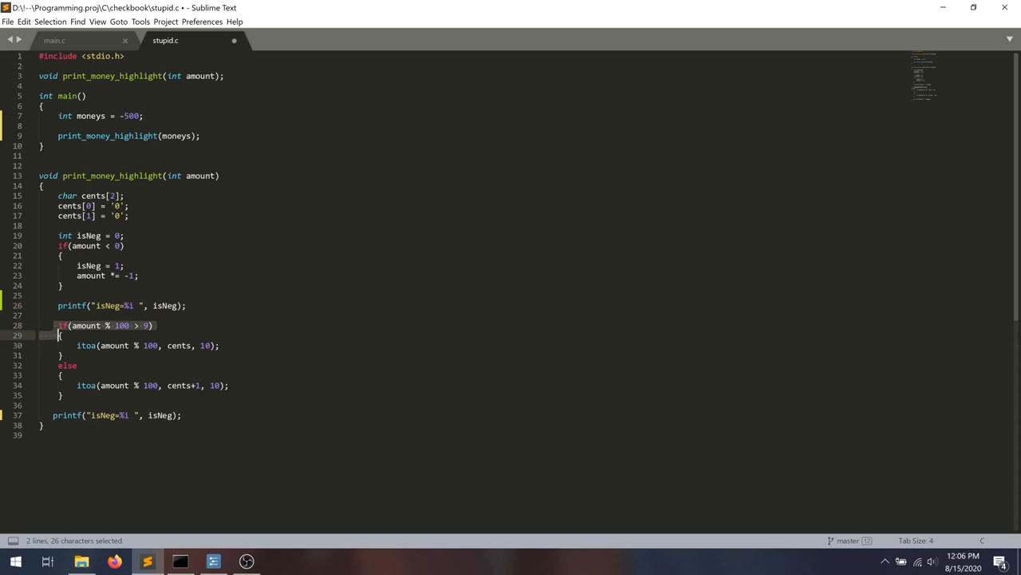
{"action": "left_click_drag", "start_coordinate": [59, 325], "coordinate": [62, 395]}
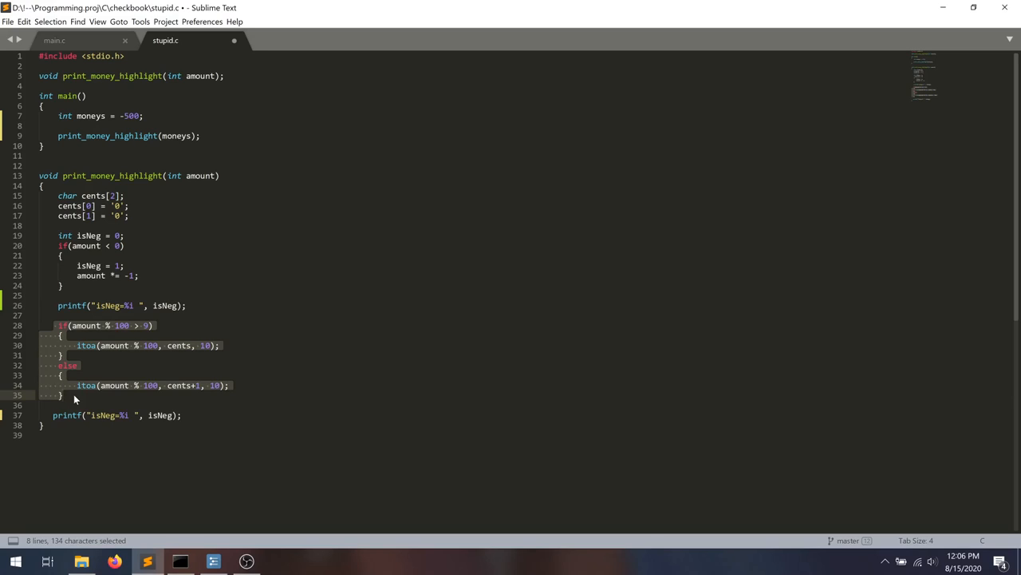
{"action": "mouse_move", "coordinate": [108, 356]}
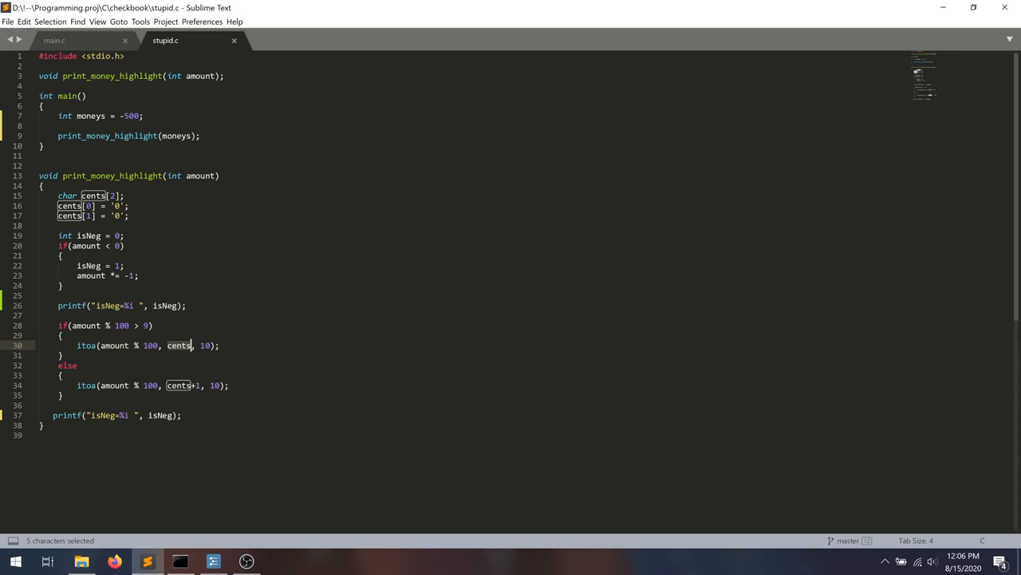
Highlight every use of cents and amount, then place the caret after the itoa call.
{"action": "double_click", "coordinate": [150, 344]}
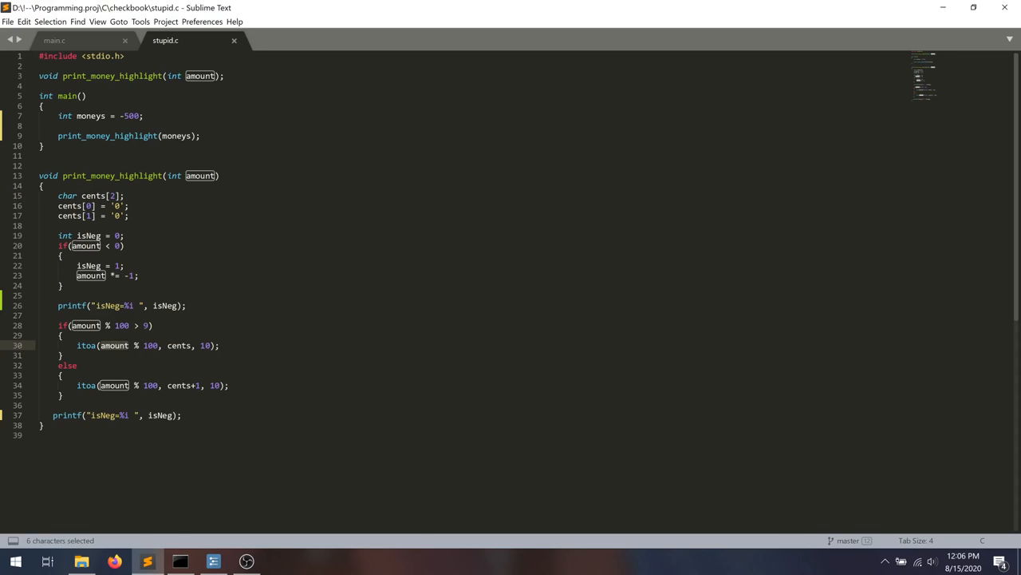
{"action": "double_click", "coordinate": [179, 345]}
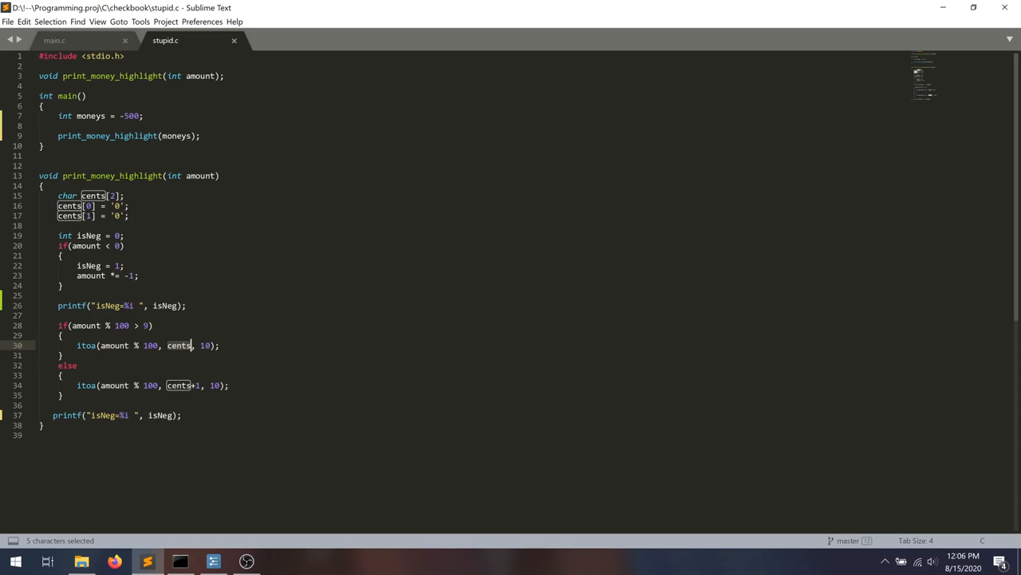
{"action": "left_click", "coordinate": [193, 345]}
{"action": "type", "text": "\""}
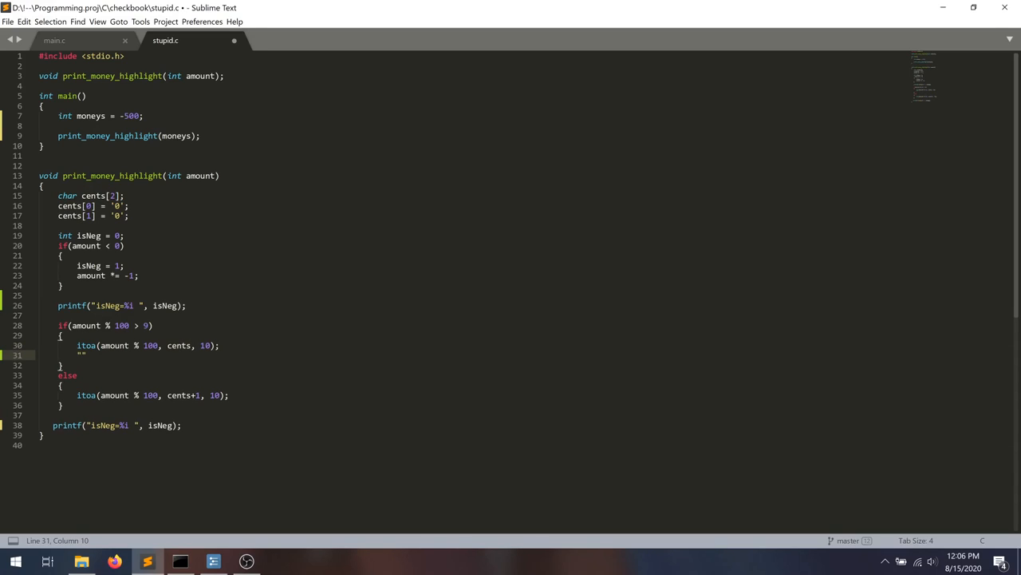
Replace scratch text with "00"\0 below the itoa call, then deselect it.
{"action": "type", "text": "asdfasdf"}
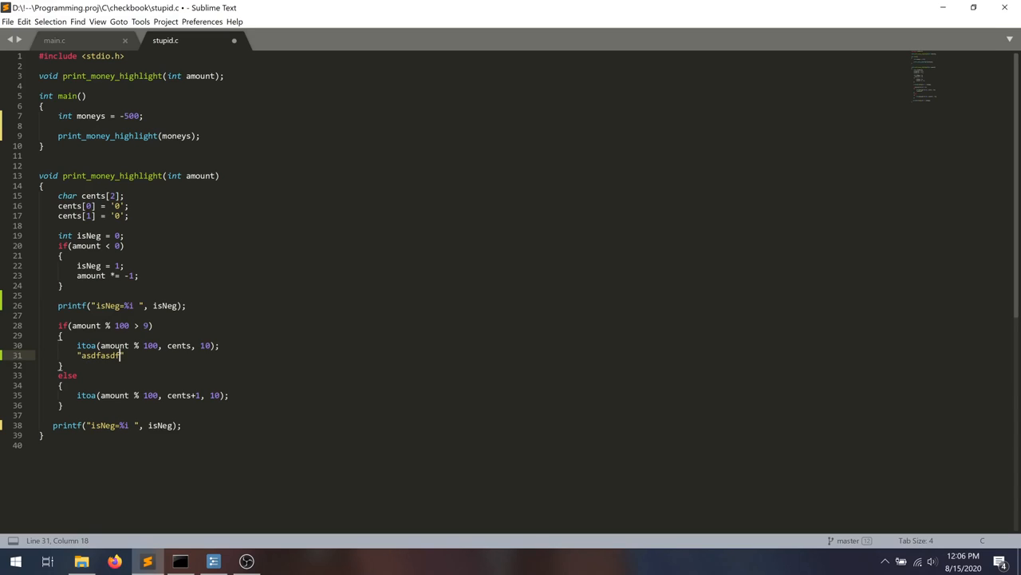
{"action": "type", "text": "\\0"}
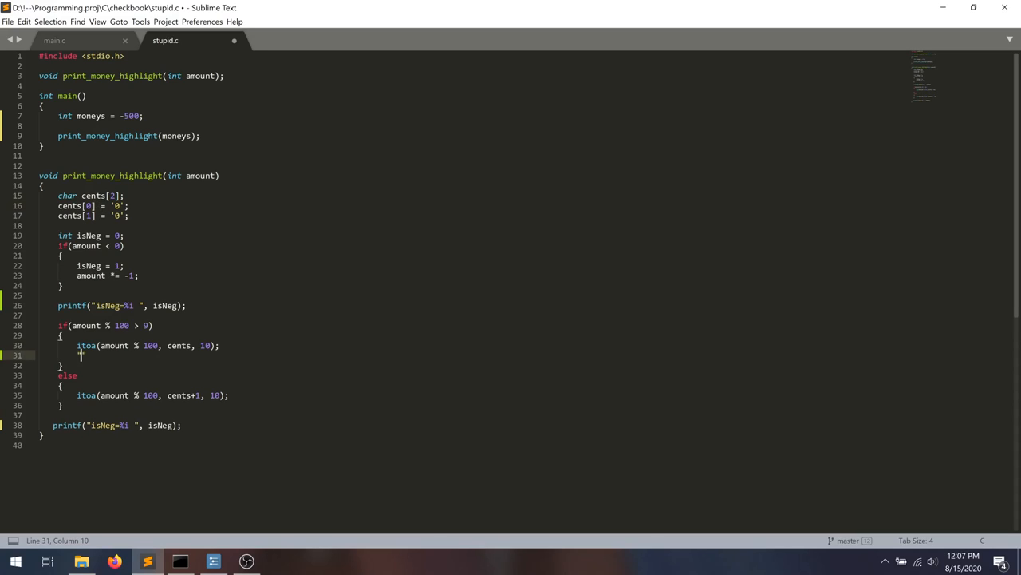
{"action": "type", "text": "\"00\""}
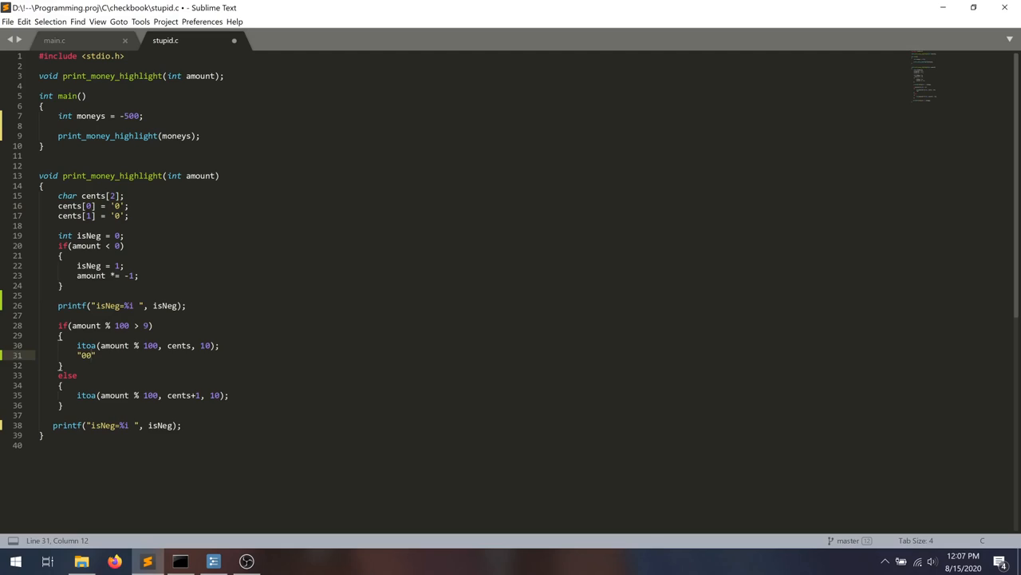
{"action": "type", "text": "\\0"}
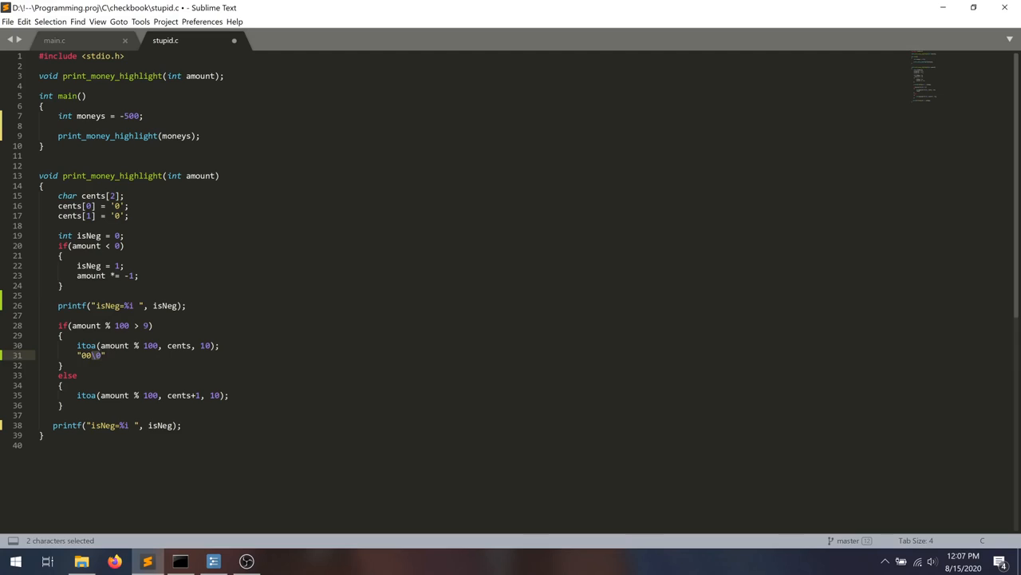
{"action": "left_click", "coordinate": [112, 196]}
{"action": "type", "text": "int m"}
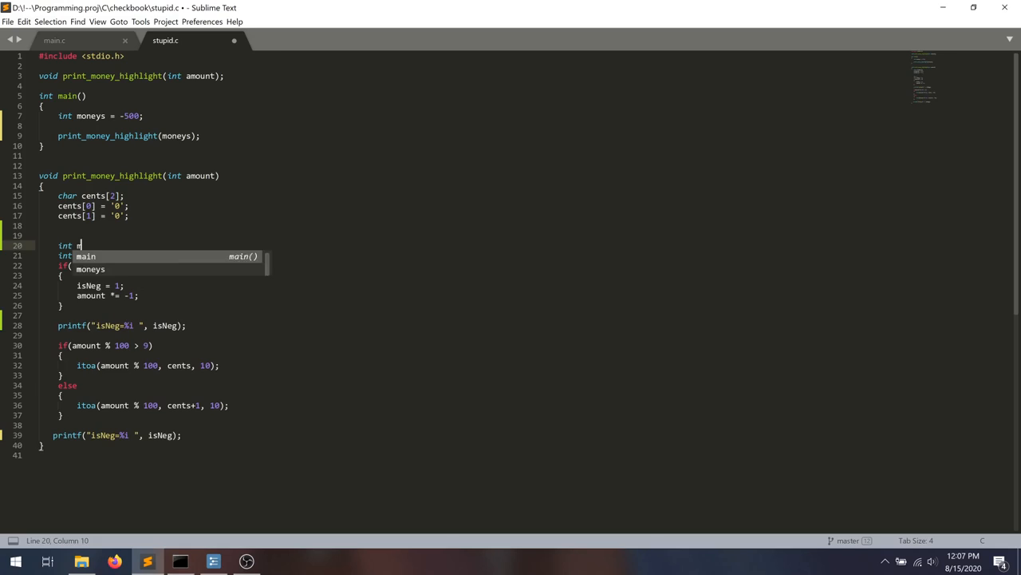
Add a commented-out //int myStupidInt = 12; and append '// writing 3 characters.' to the itoa line.
{"action": "type", "text": "yStupidInt = 12;"}
{"action": "left_click", "coordinate": [148, 364]}
{"action": "type", "text": " //"}
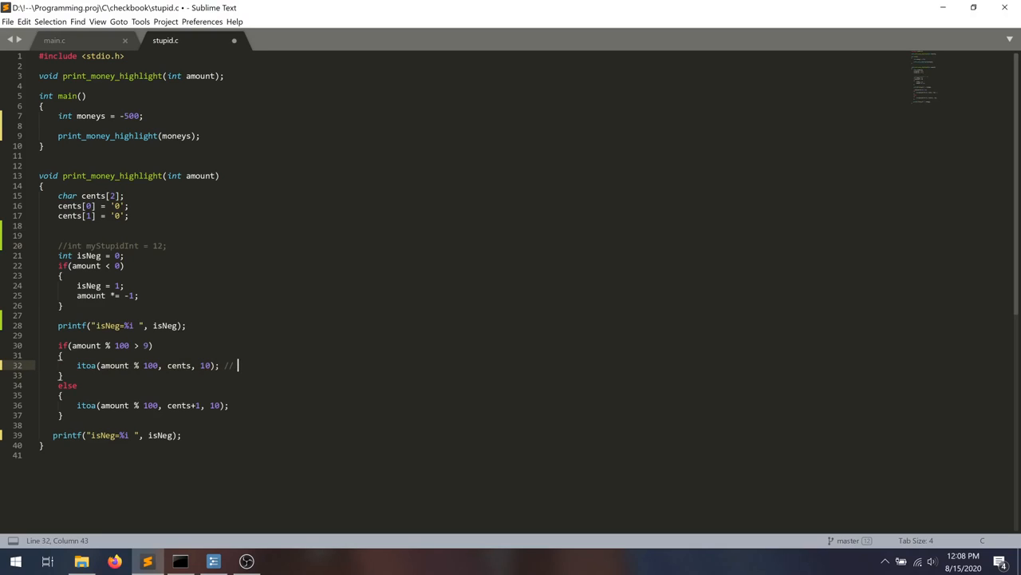
{"action": "type", "text": "writing 3 ch"}
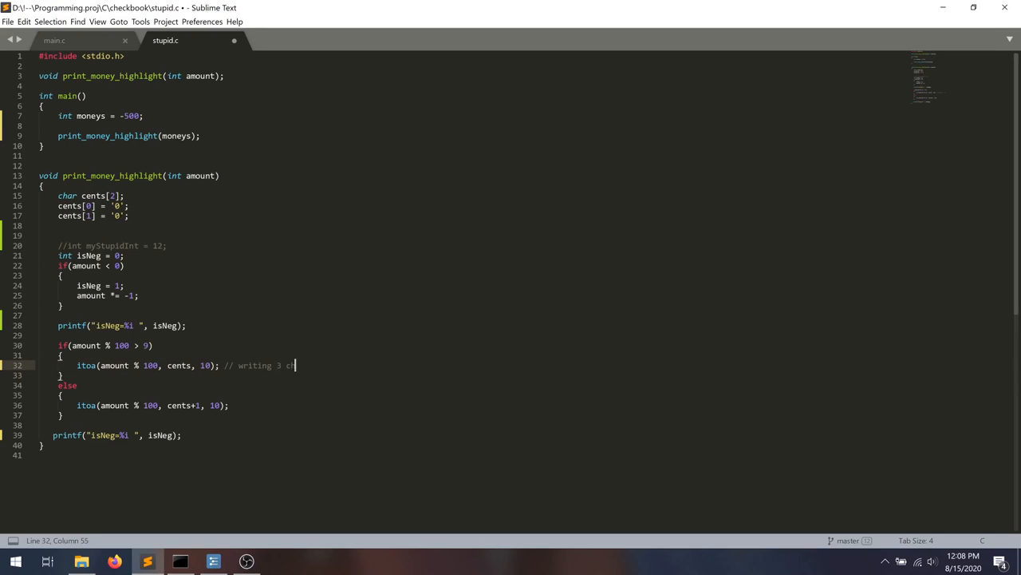
{"action": "type", "text": "haracters."}
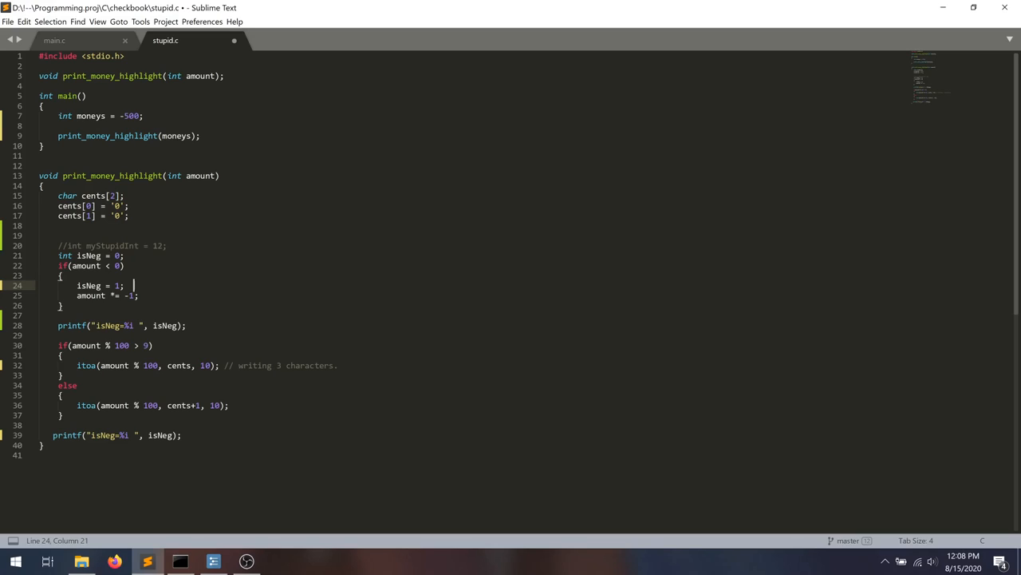
Set isNeg to 257 with a byte-layout comment and save stupid.c.
{"action": "type", "text": "0x01"}
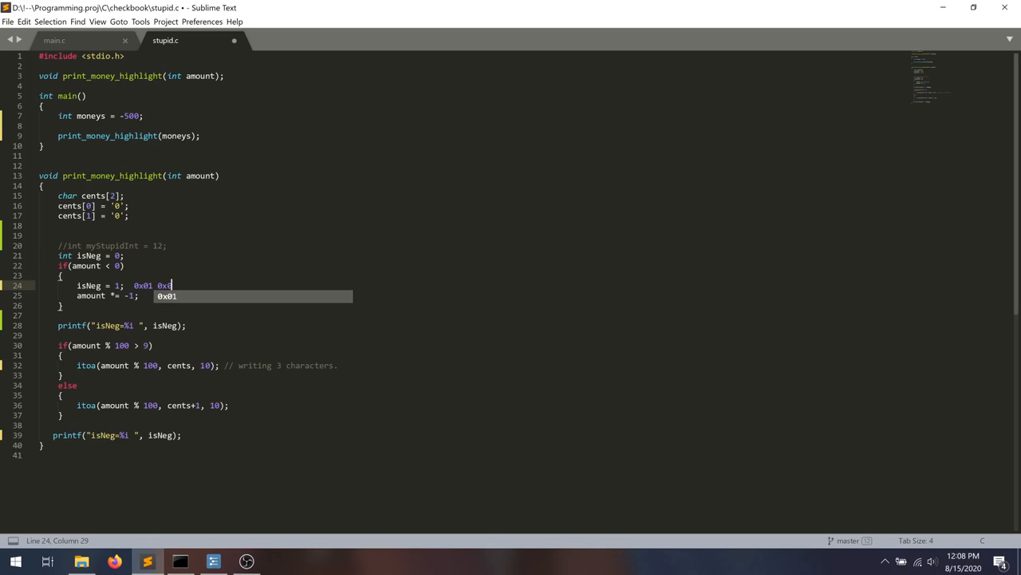
{"action": "type", "text": "0x0"}
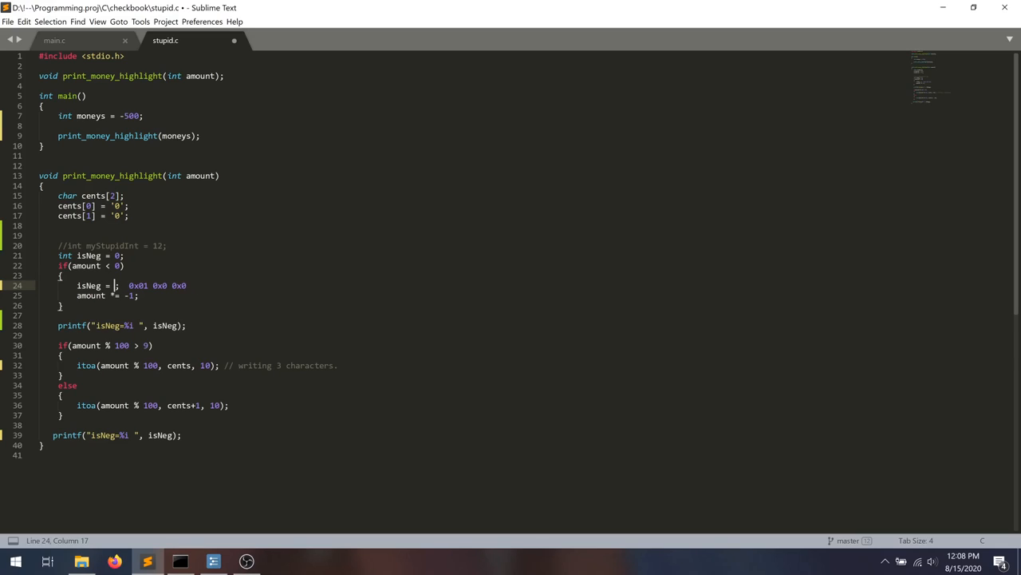
{"action": "type", "text": "257"}
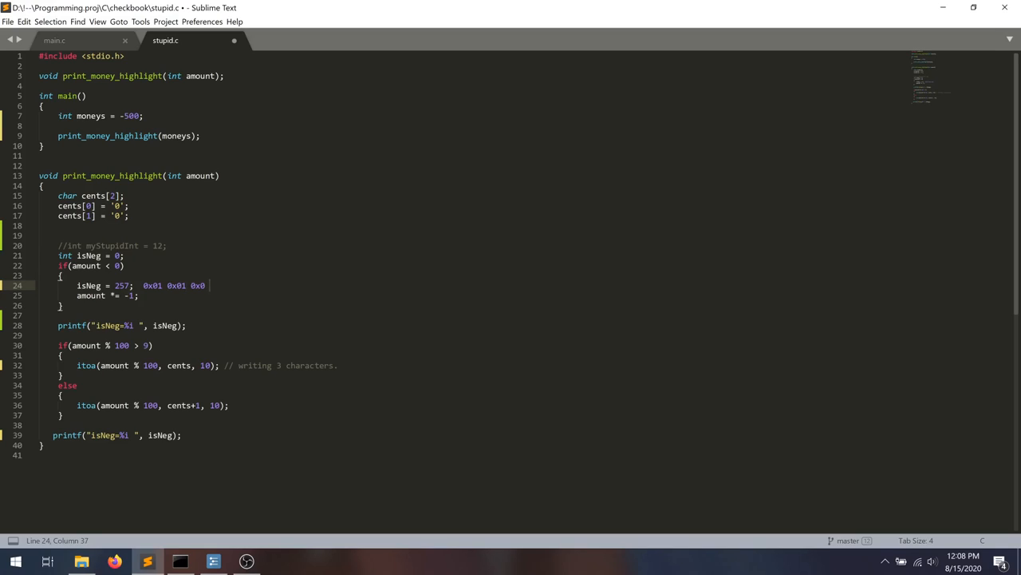
{"action": "key", "text": "ctrl+s"}
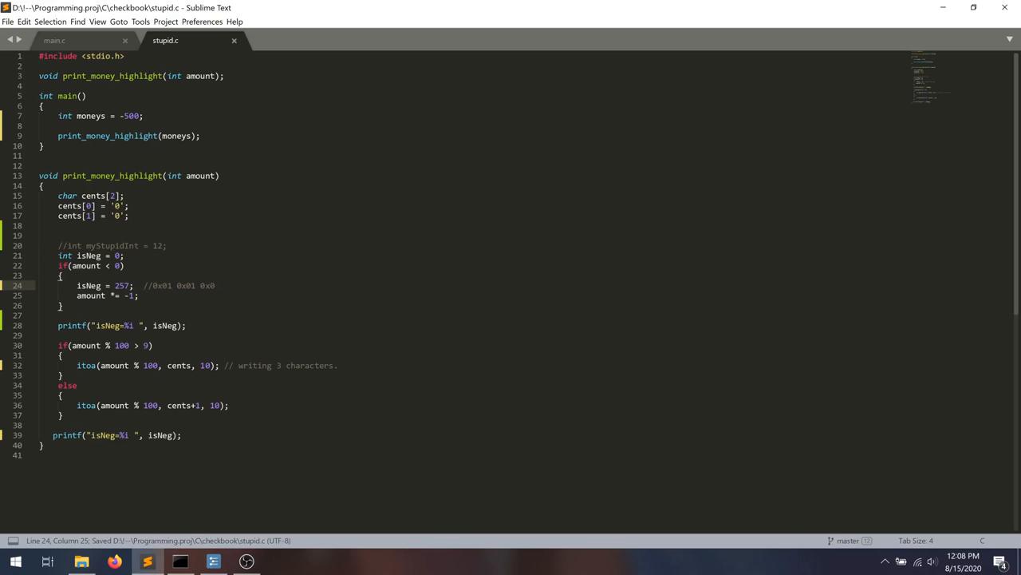
Correct the comment's first byte to 0x00 and save stupid.c again.
{"action": "double_click", "coordinate": [163, 284]}
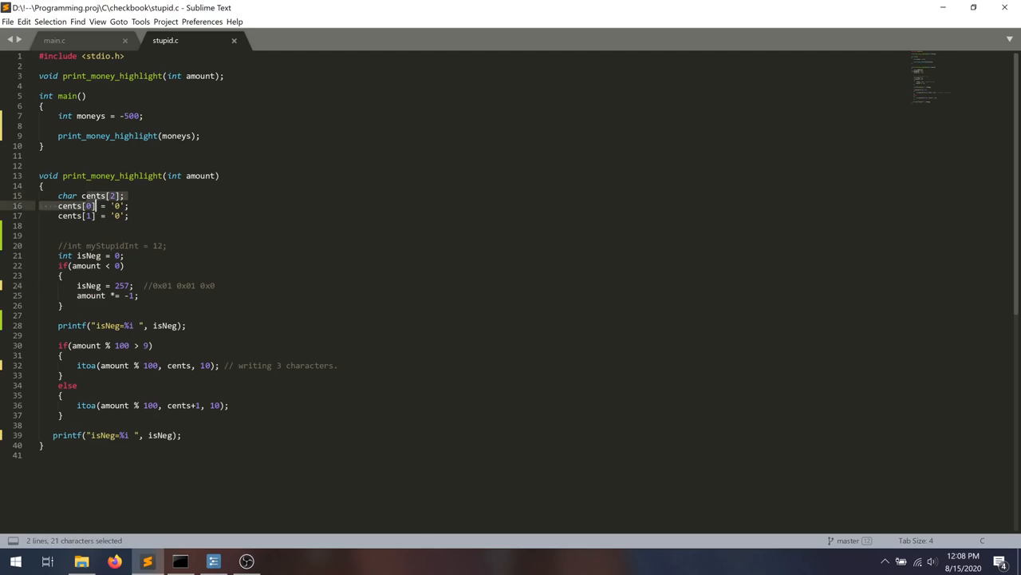
{"action": "left_click_drag", "start_coordinate": [92, 206], "coordinate": [99, 216]}
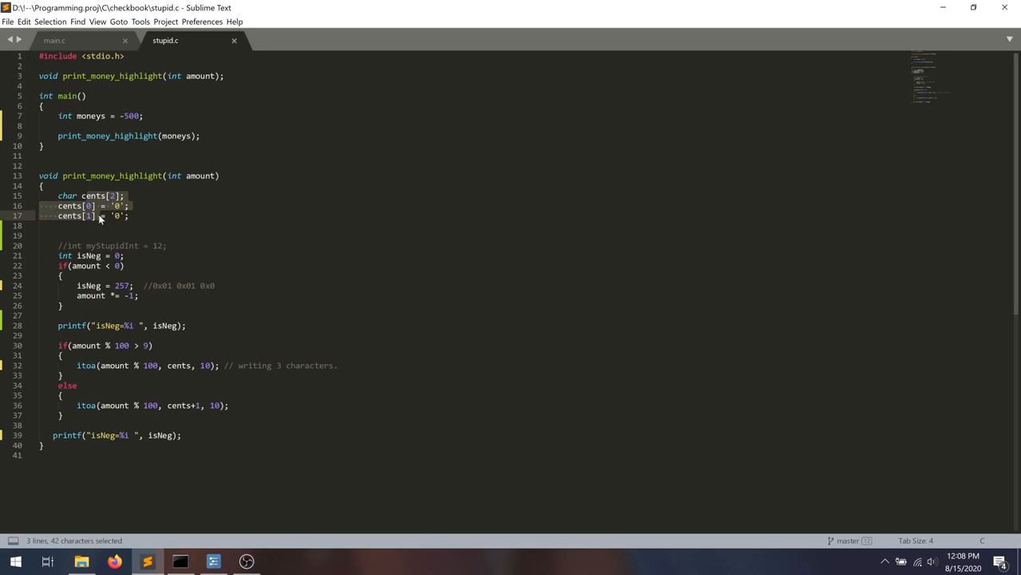
{"action": "double_click", "coordinate": [120, 285]}
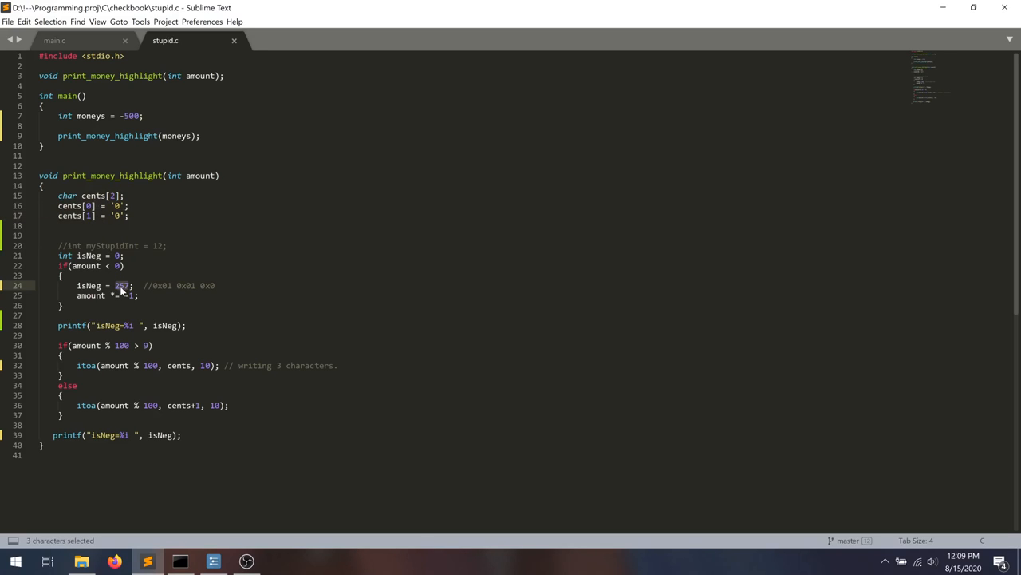
{"action": "left_click", "coordinate": [170, 285]}
{"action": "type", "text": "0"}
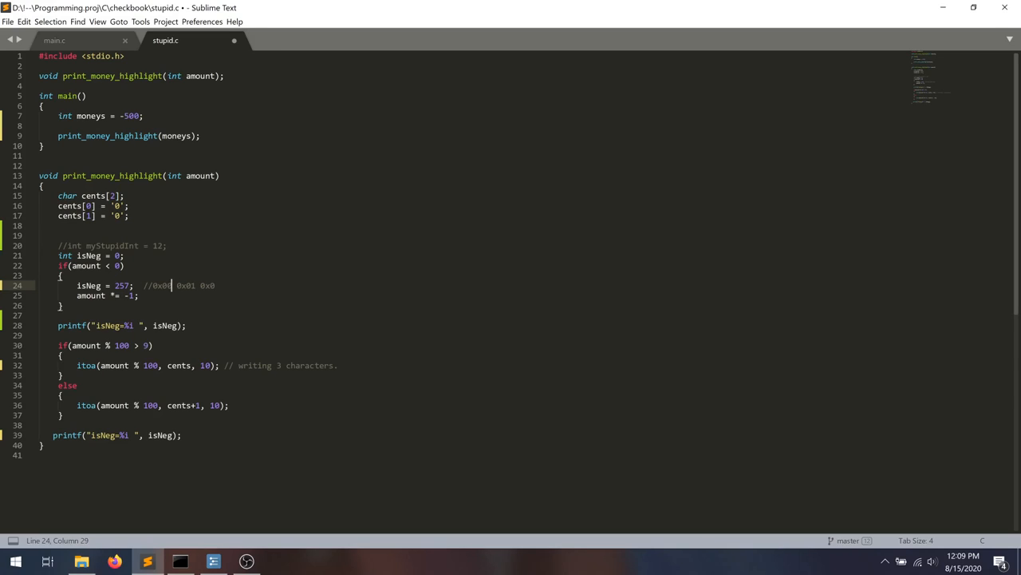
{"action": "key", "text": "ctrl+s"}
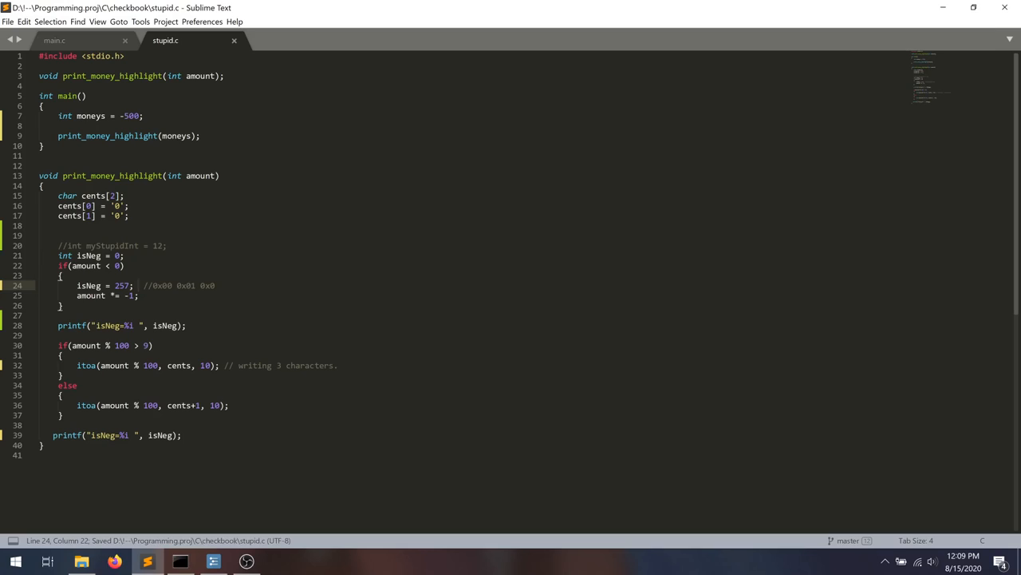
{"action": "left_click", "coordinate": [180, 561]}
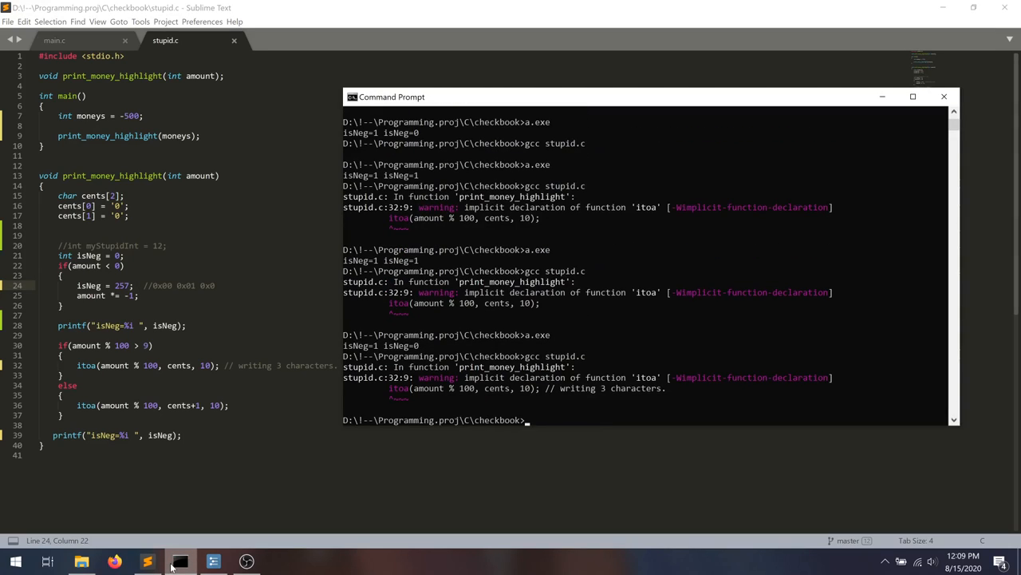
Rerun gcc stupid.c, then select the print_money_highlight function in main.c.
{"action": "key", "text": "Return"}
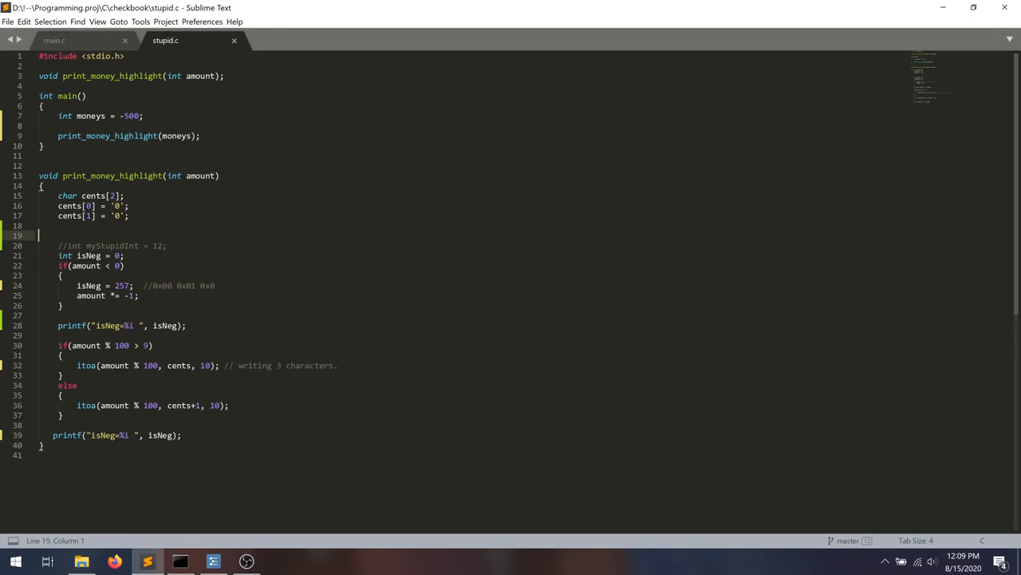
{"action": "left_click_drag", "start_coordinate": [57, 195], "coordinate": [129, 215]}
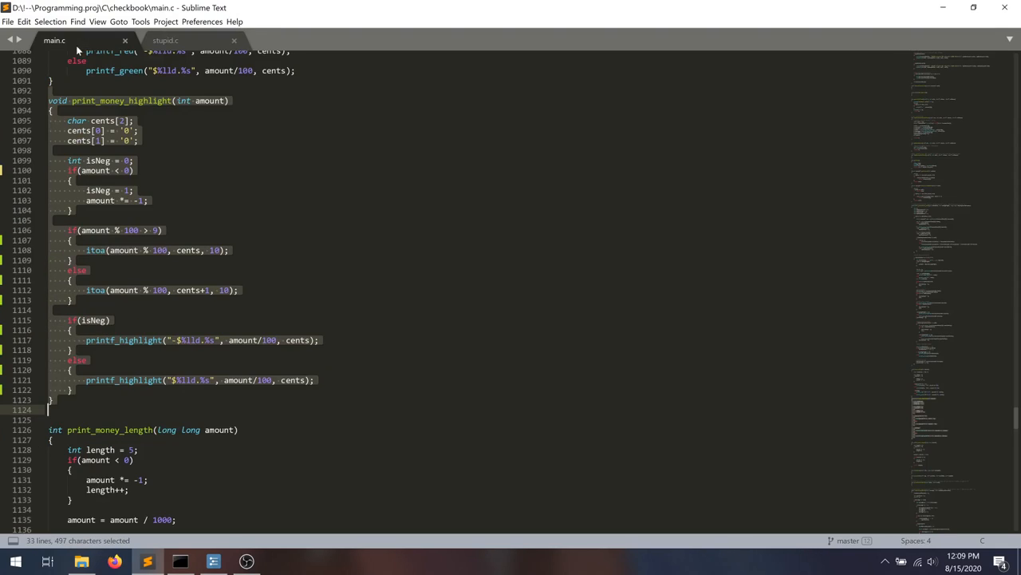
Change char cents[2] to char cents[3] in main.c and save.
{"action": "left_click", "coordinate": [123, 120]}
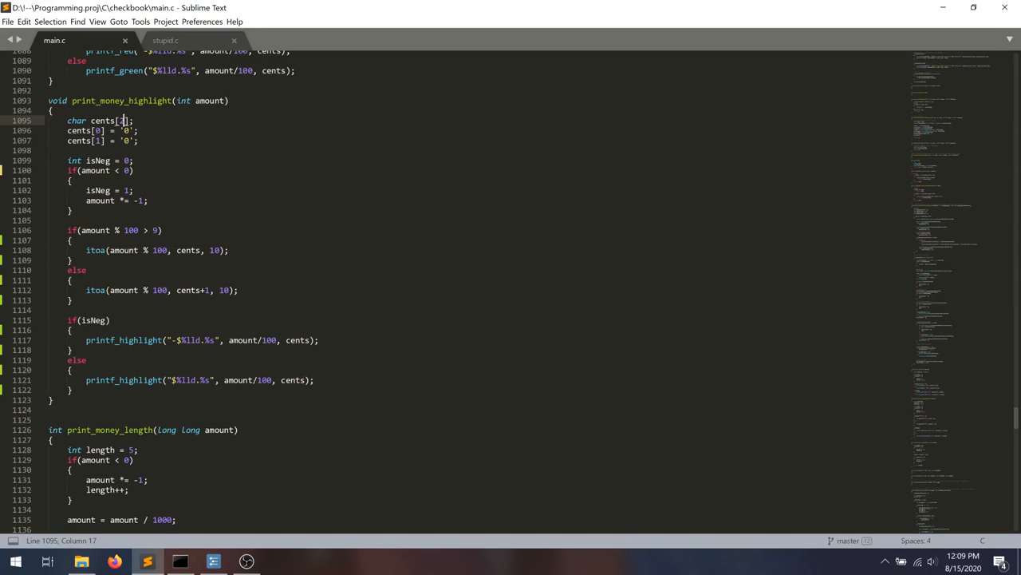
{"action": "key", "text": "ctrl+s"}
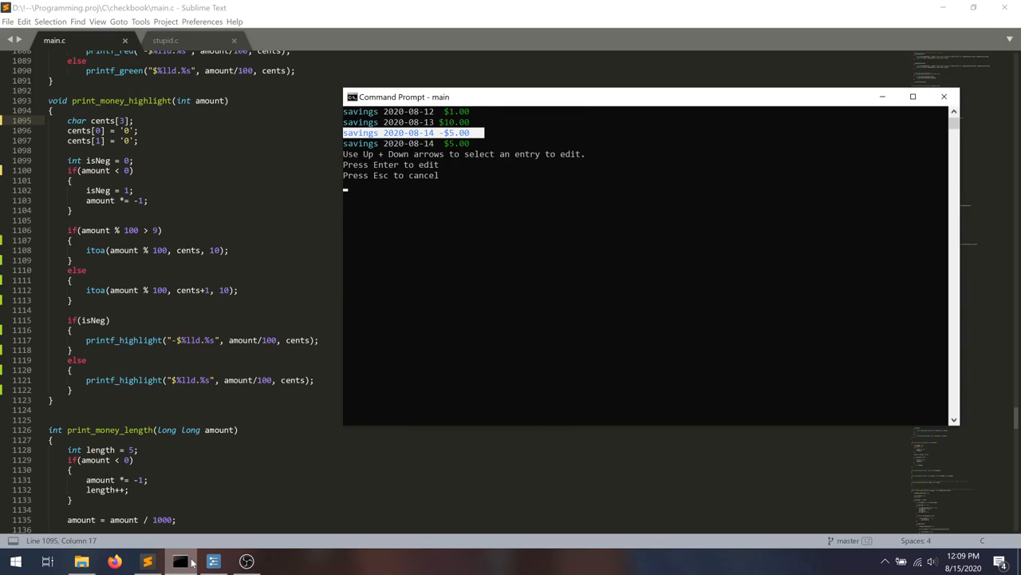
Confirm the savings entry shows -$5.00 and cancel entry selection with Esc.
{"action": "key", "text": "Escape"}
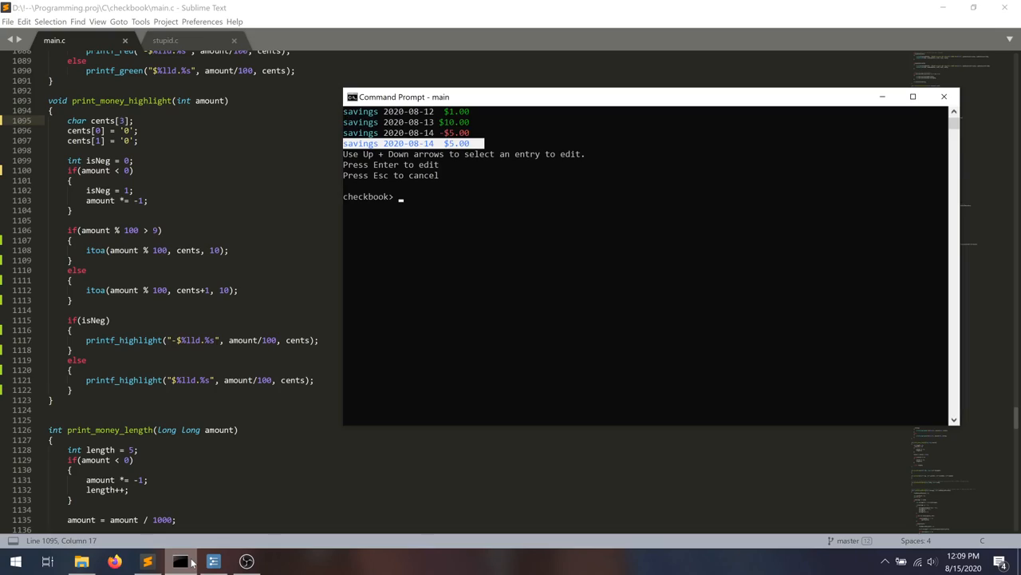